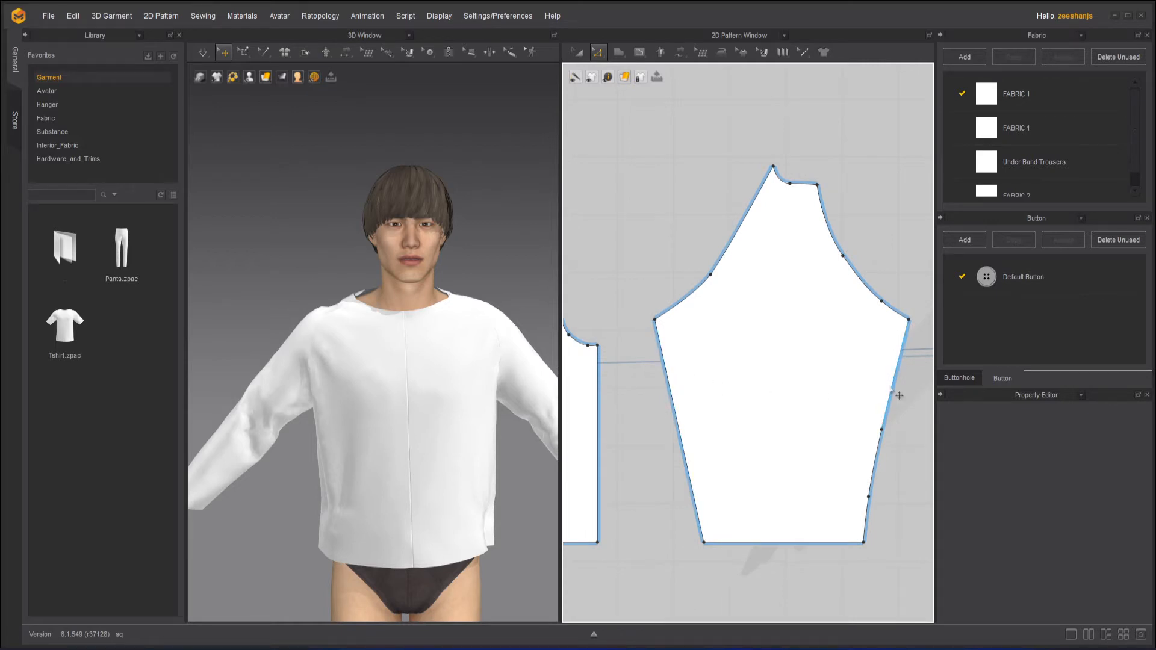
Draw a horizontal internal line across the upper sleeve pattern
click(624, 77)
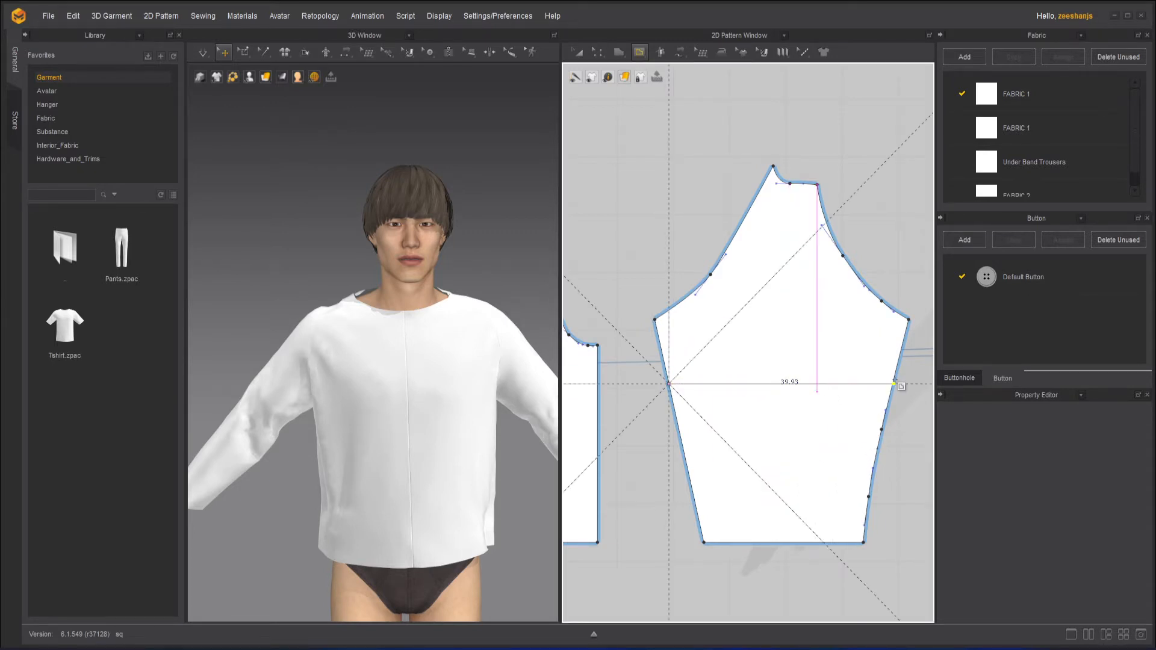
drag(898, 384, 920, 418)
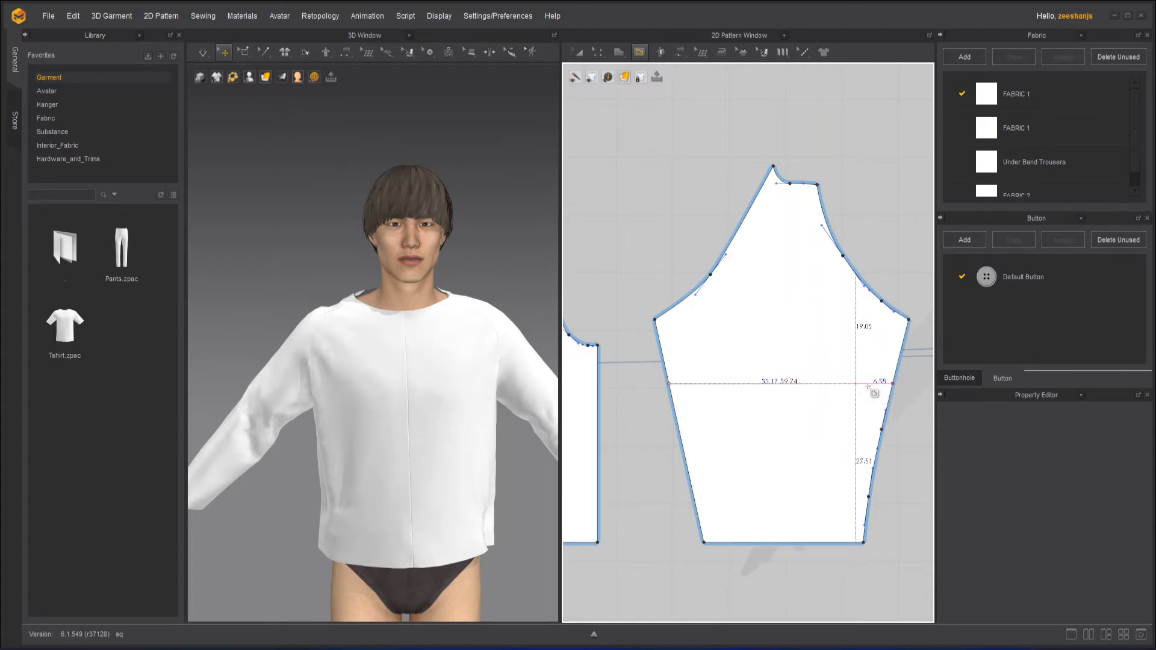
click(774, 382)
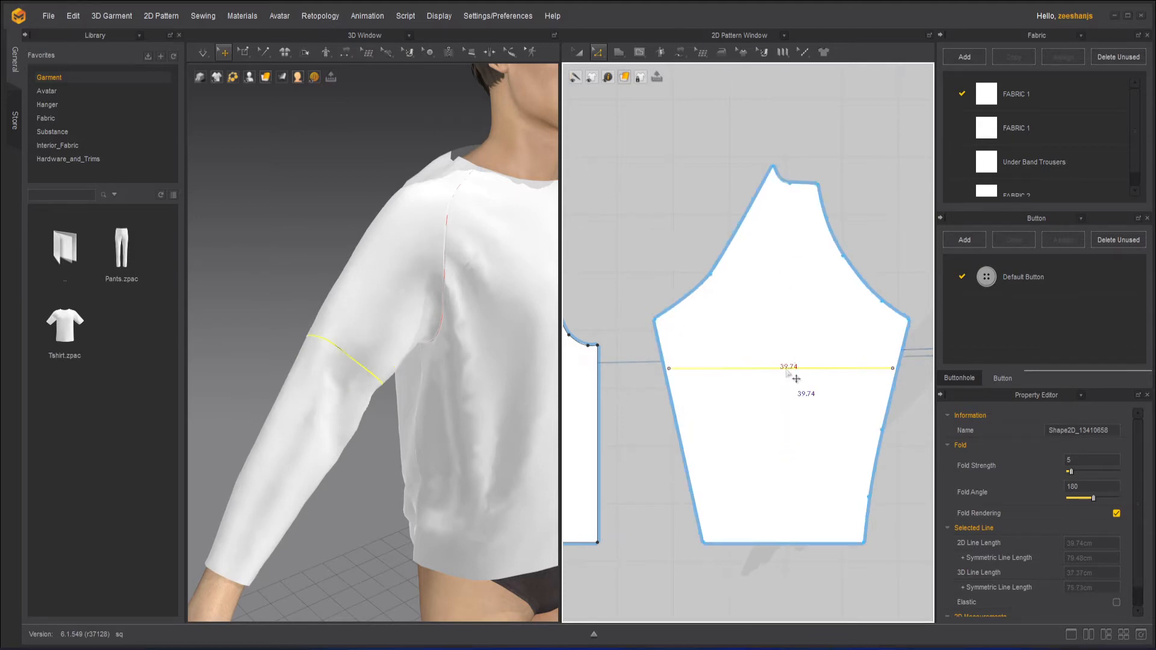
Extend the line to the sleeve outline, then cut and sew the sleeve along it
right_click(789, 368)
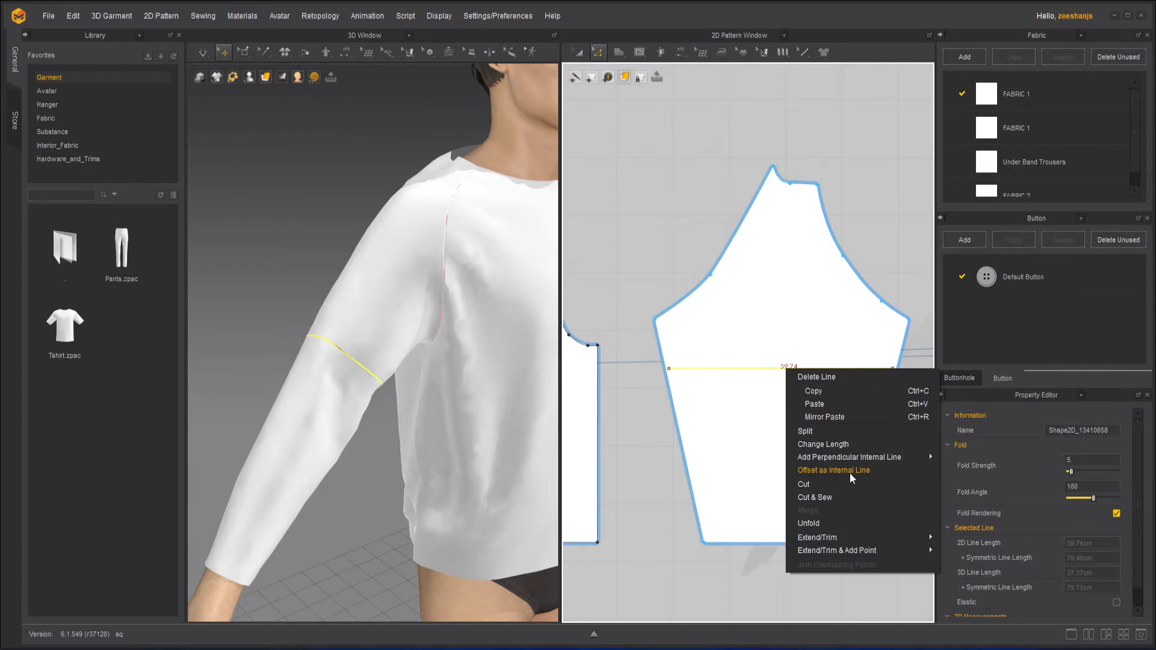
mouse_move(817, 538)
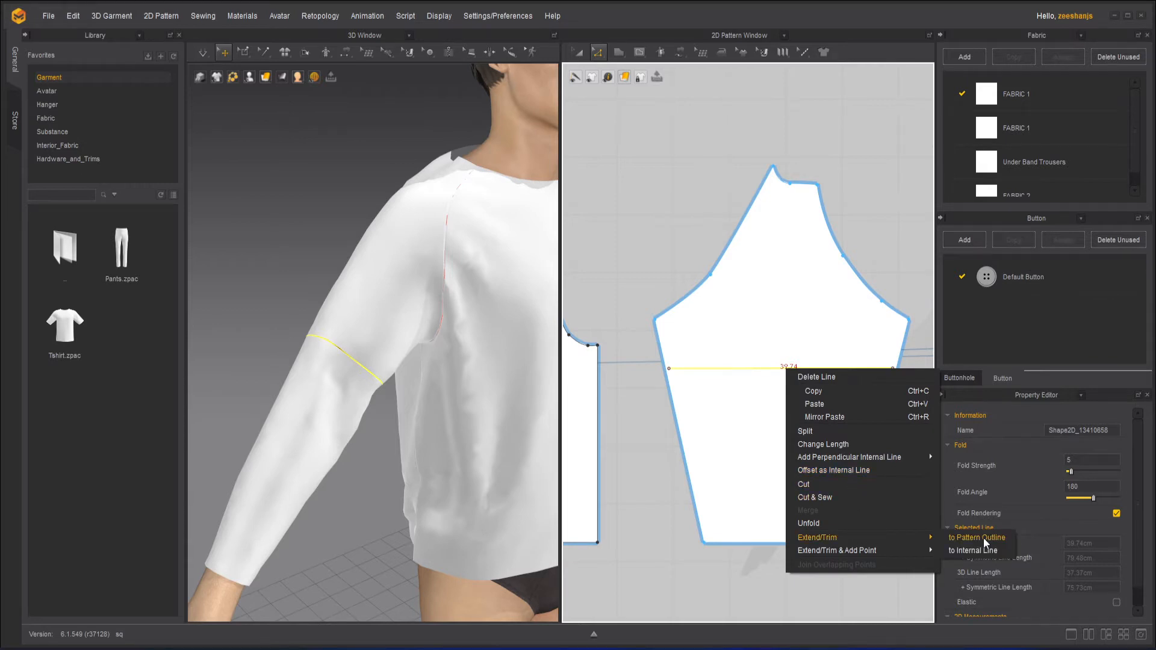
click(978, 537)
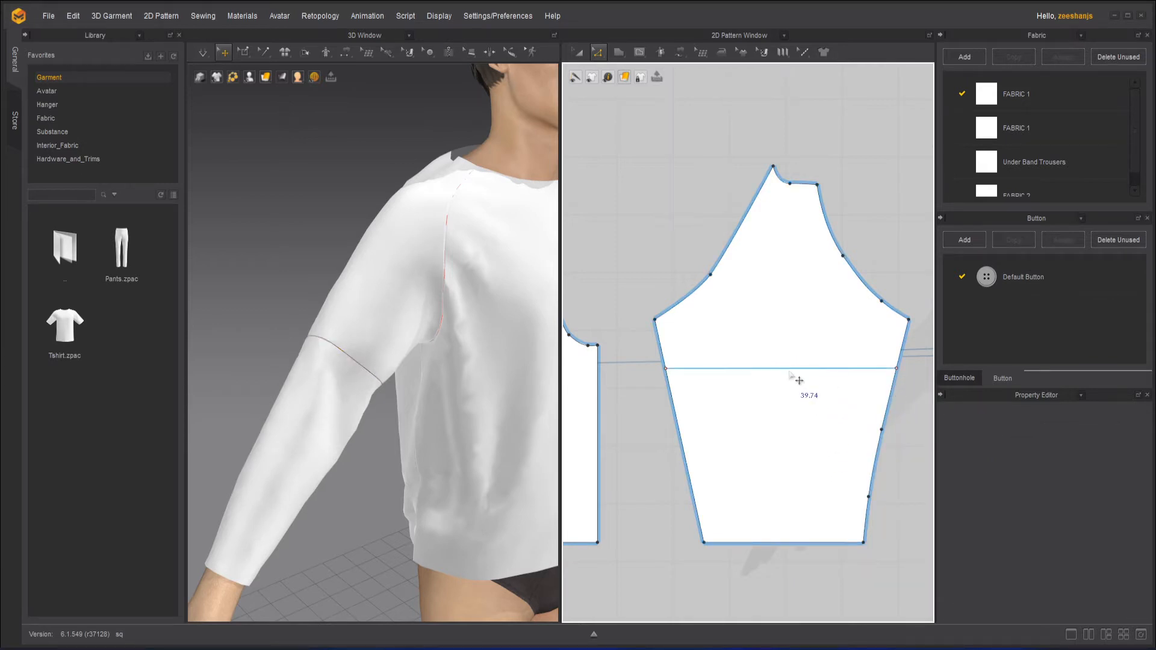
right_click(788, 368)
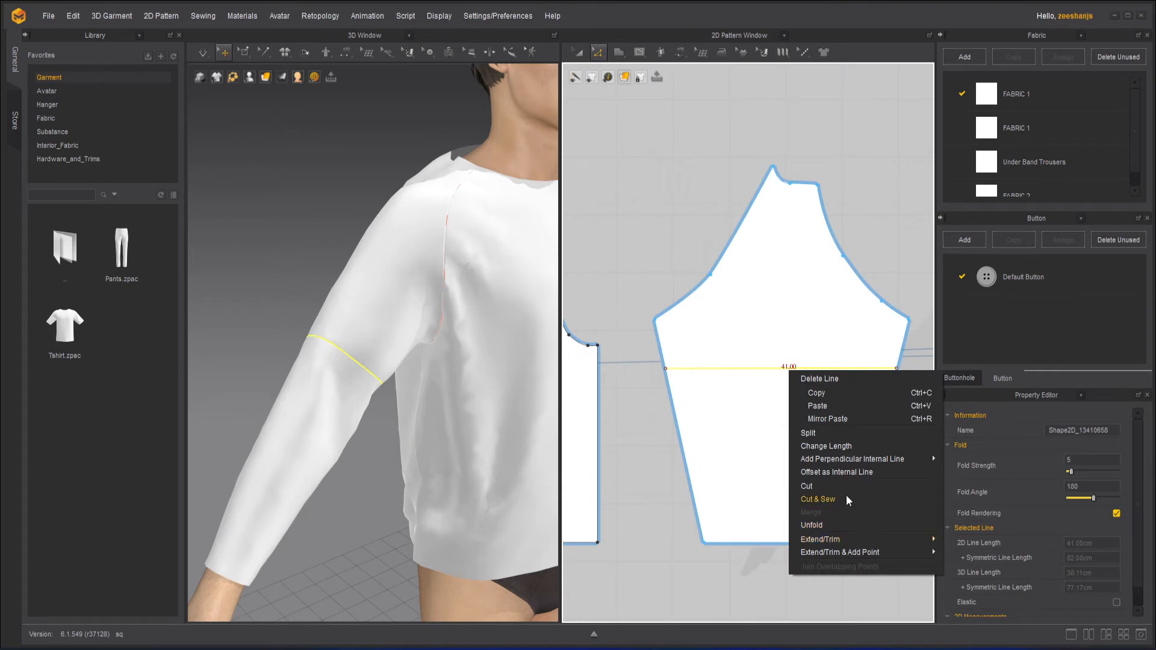
click(817, 499)
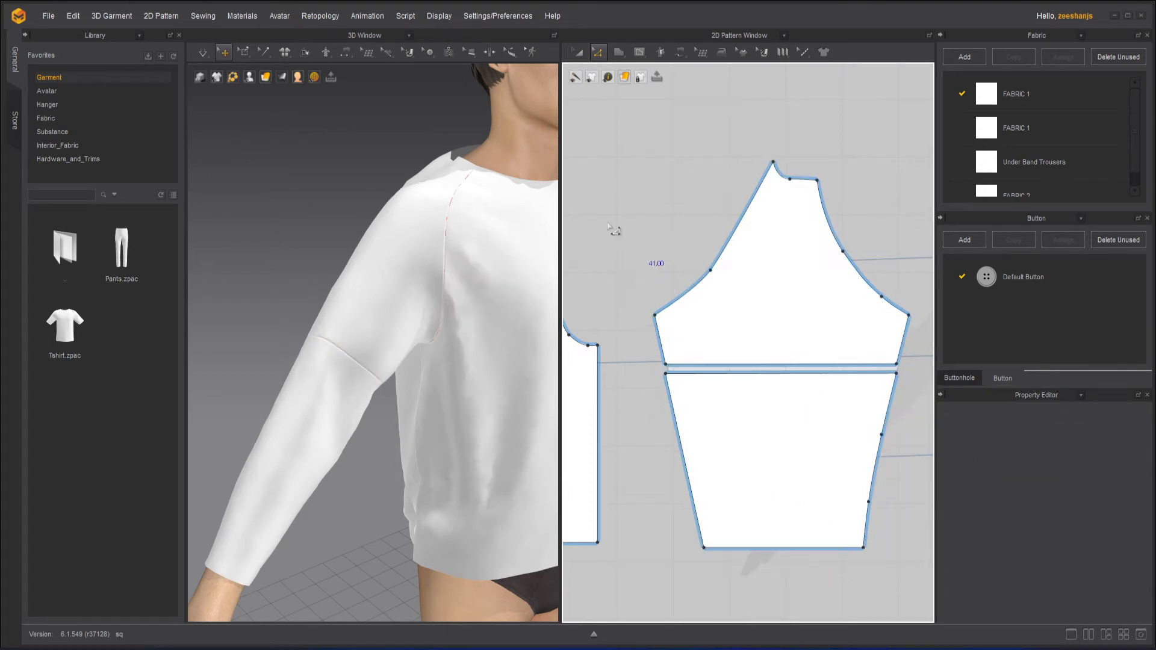
Simulate the top until the cut sleeve drapes with its new seam, then stop
click(201, 52)
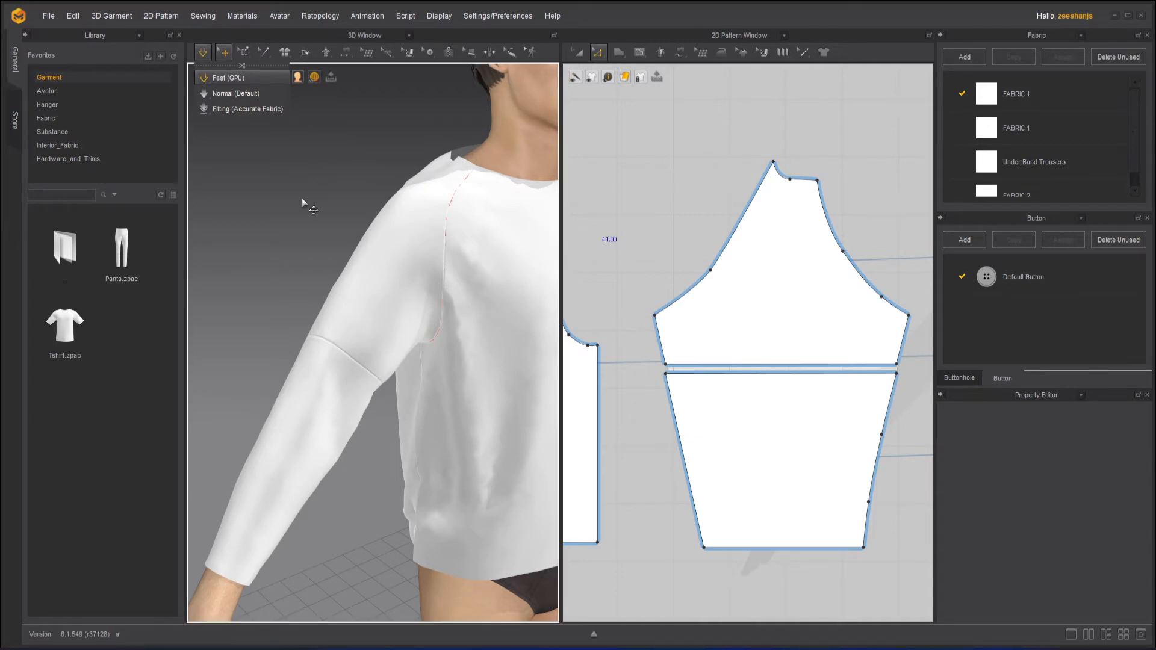
mouse_move(358, 483)
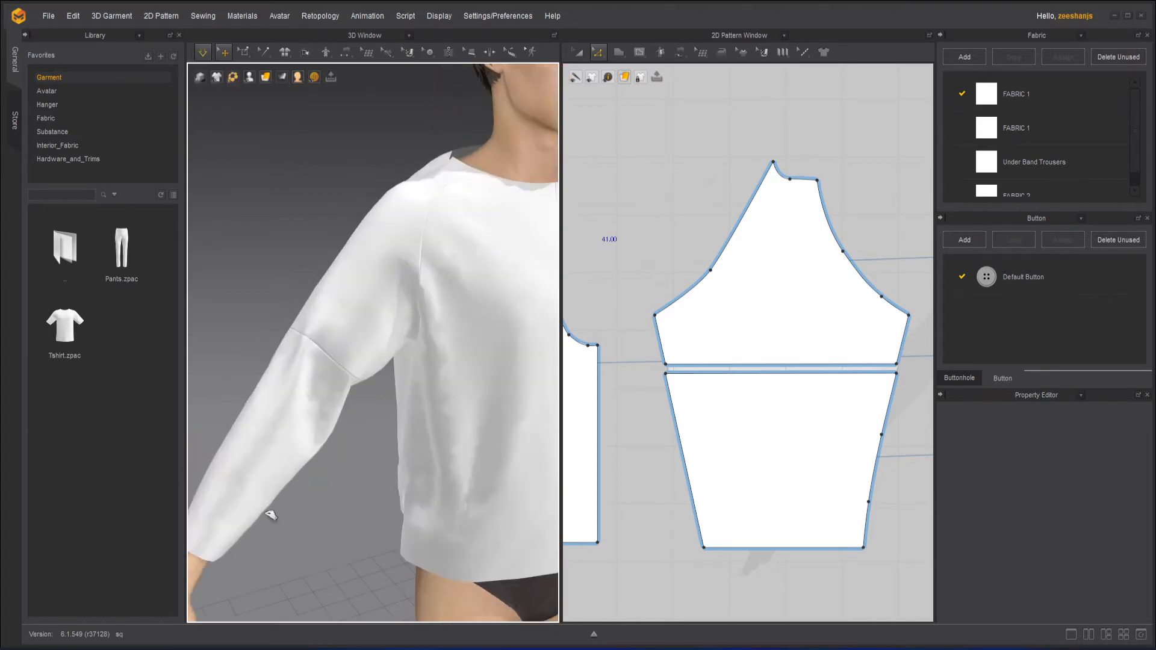
click(774, 457)
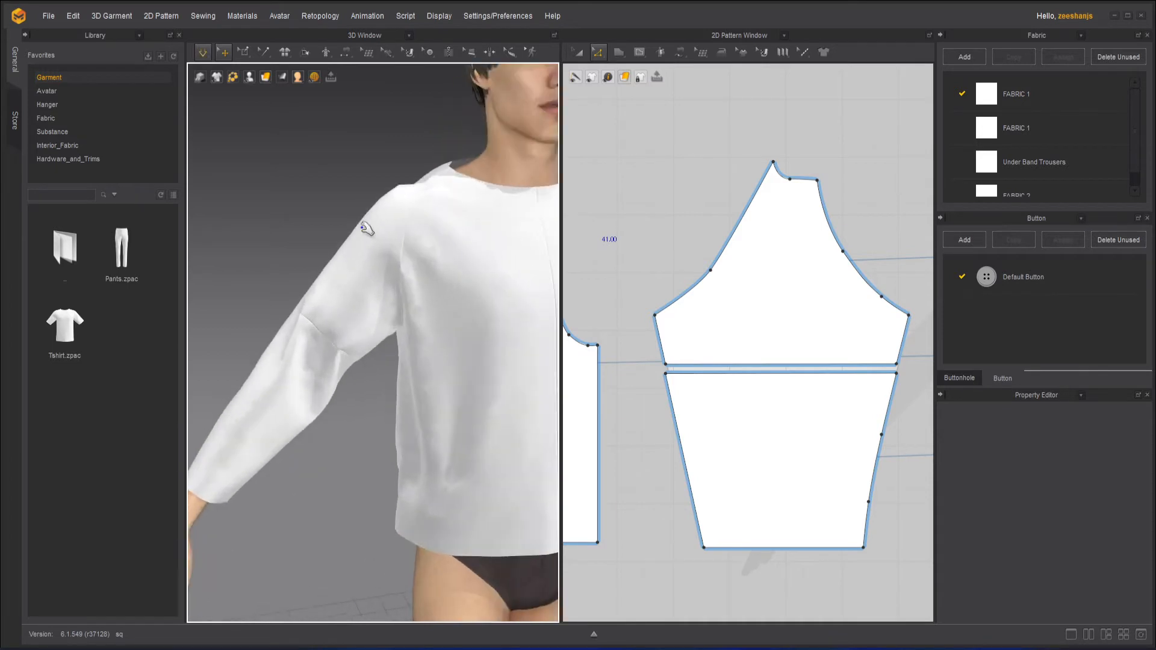
click(202, 52)
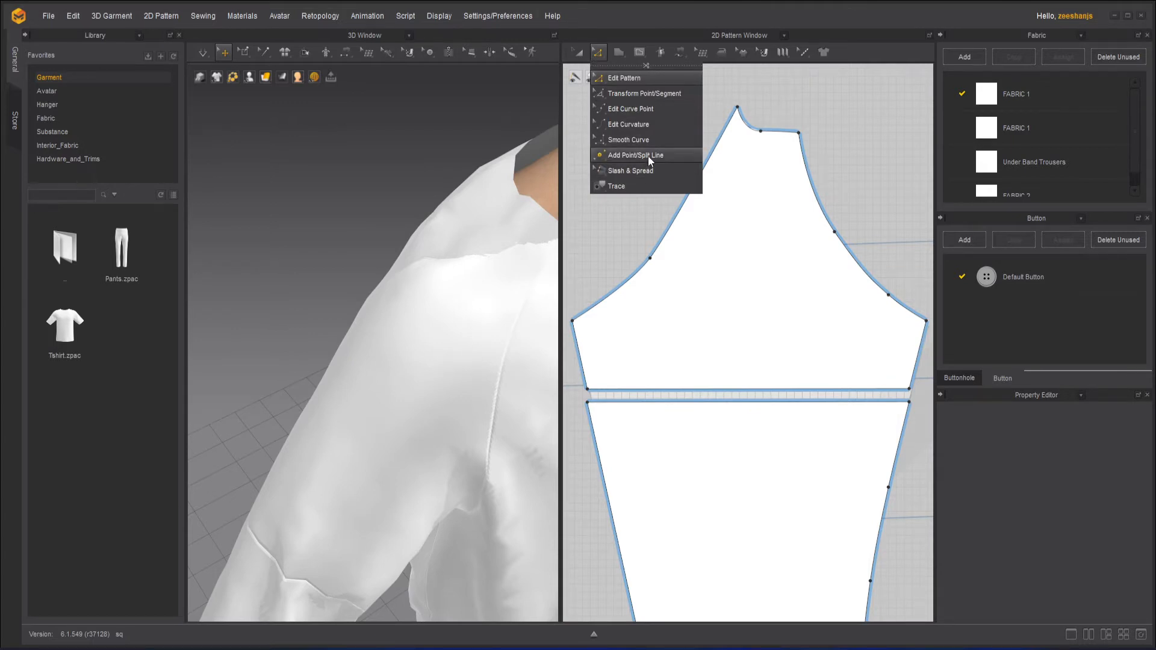
Uniformly split the sleeve seam line into 3 segments
click(636, 155)
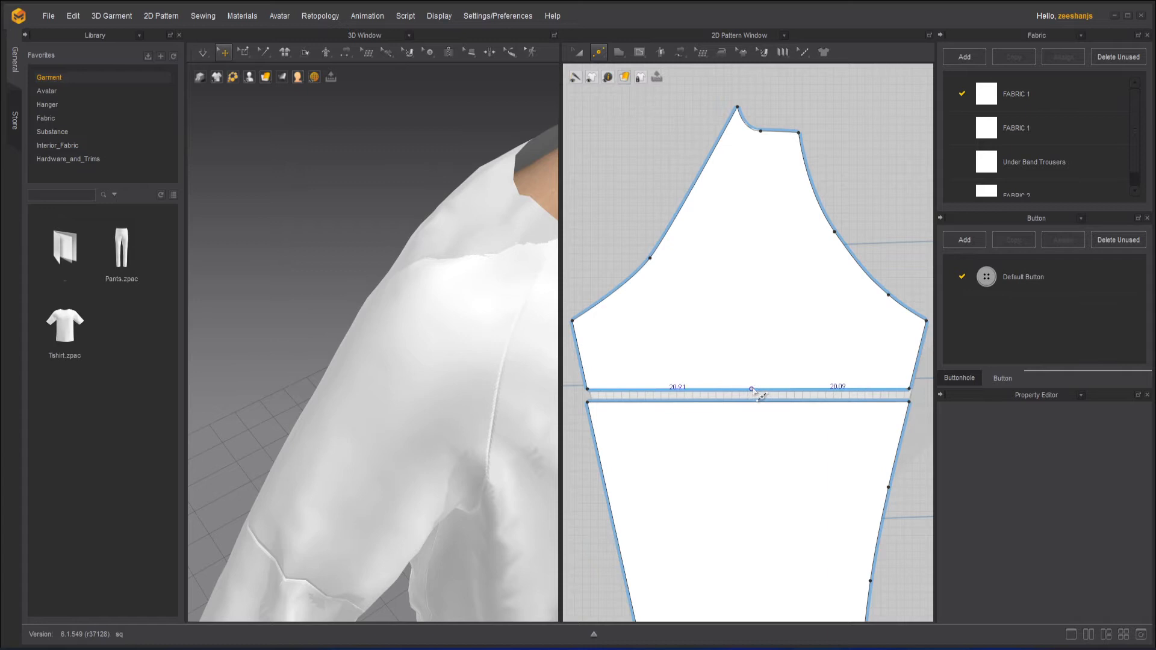
drag(751, 390, 755, 392)
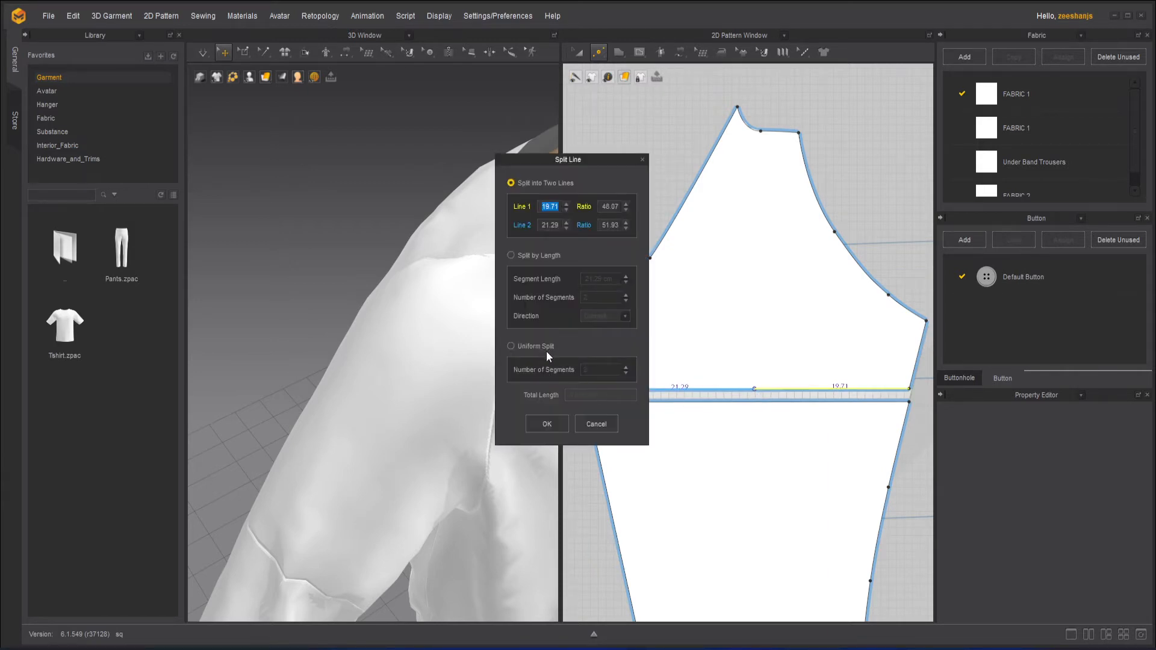
click(512, 345)
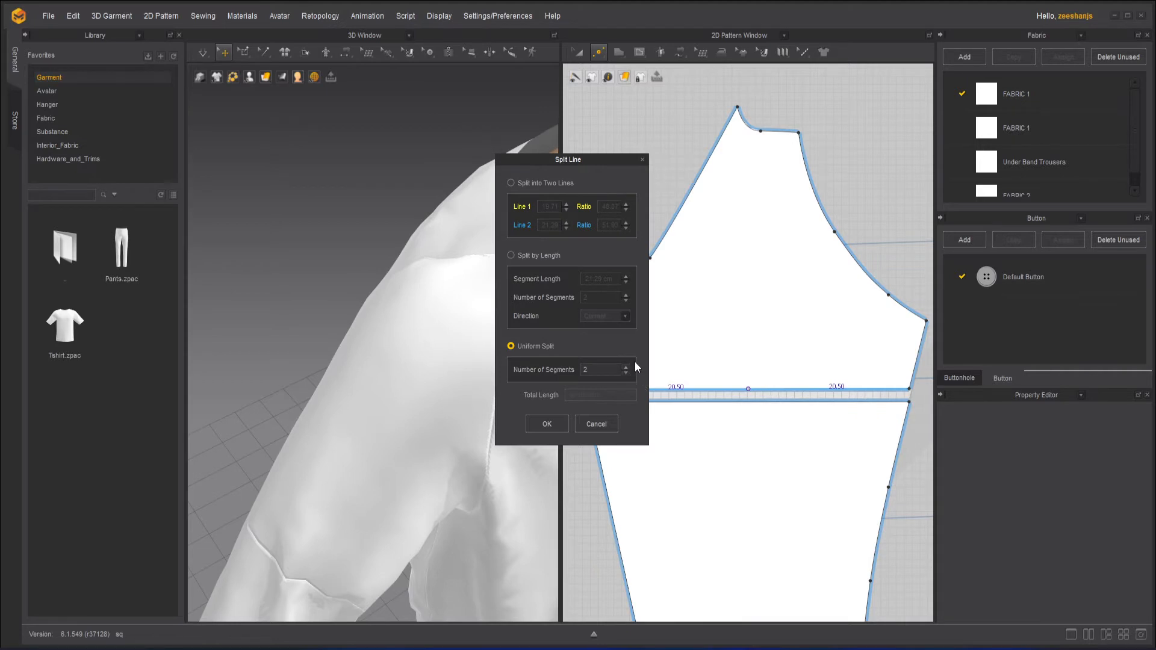
click(626, 365)
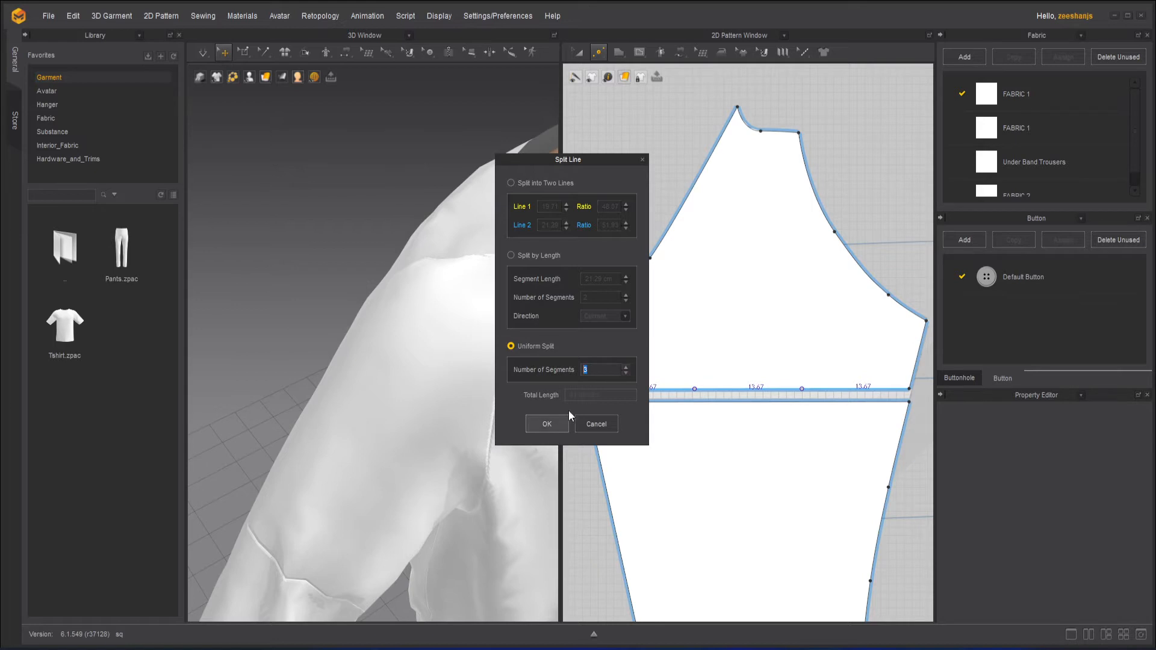
click(545, 424)
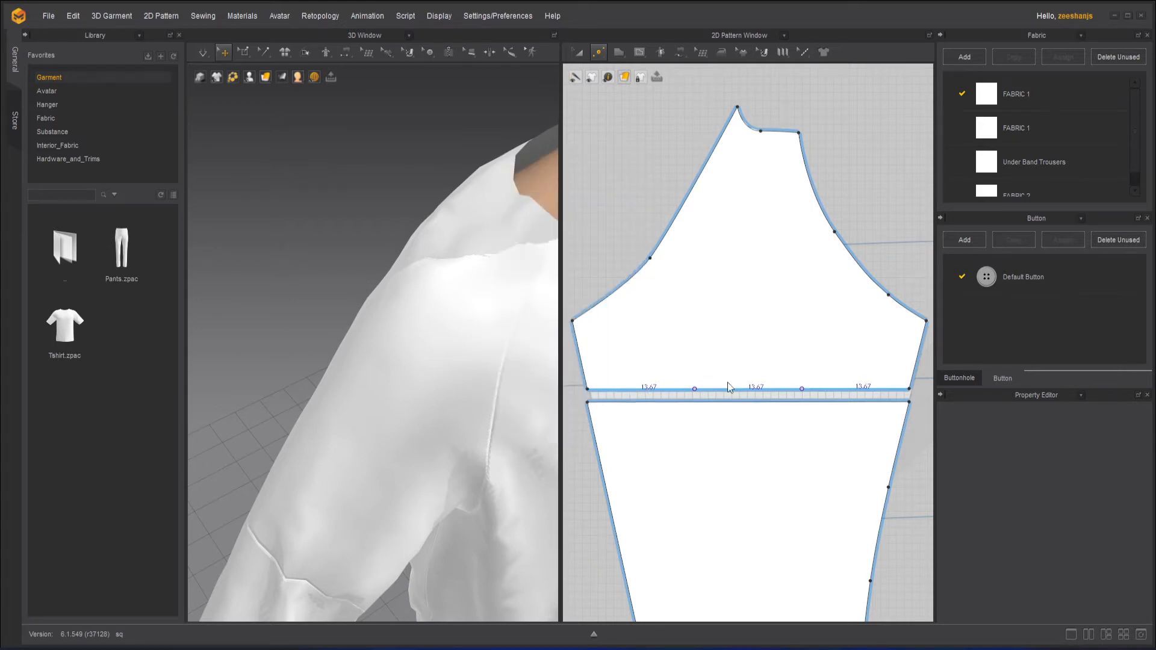
click(597, 51)
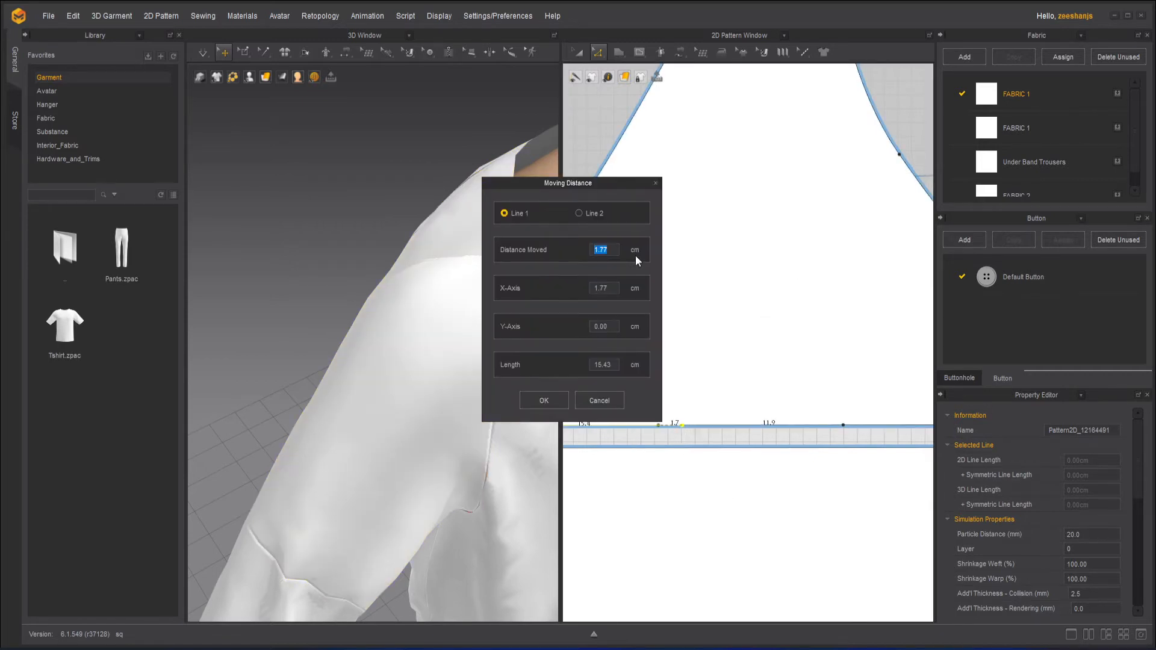
Offset both points on the sleeve seam line by 2 cm each
text(2)
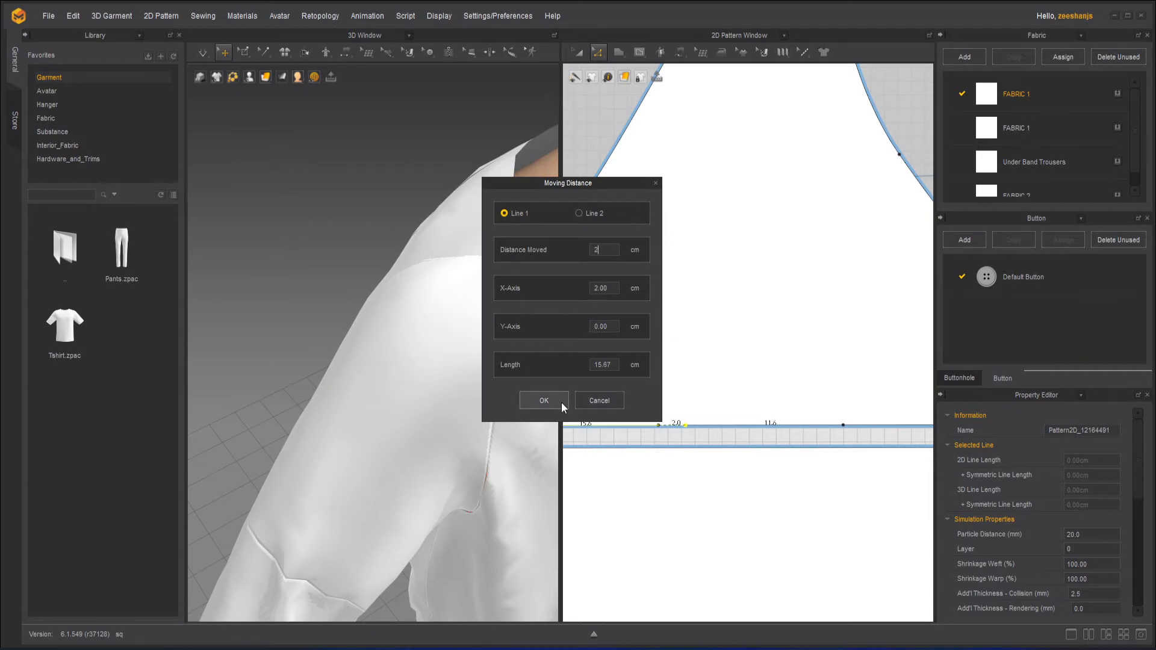
click(543, 400)
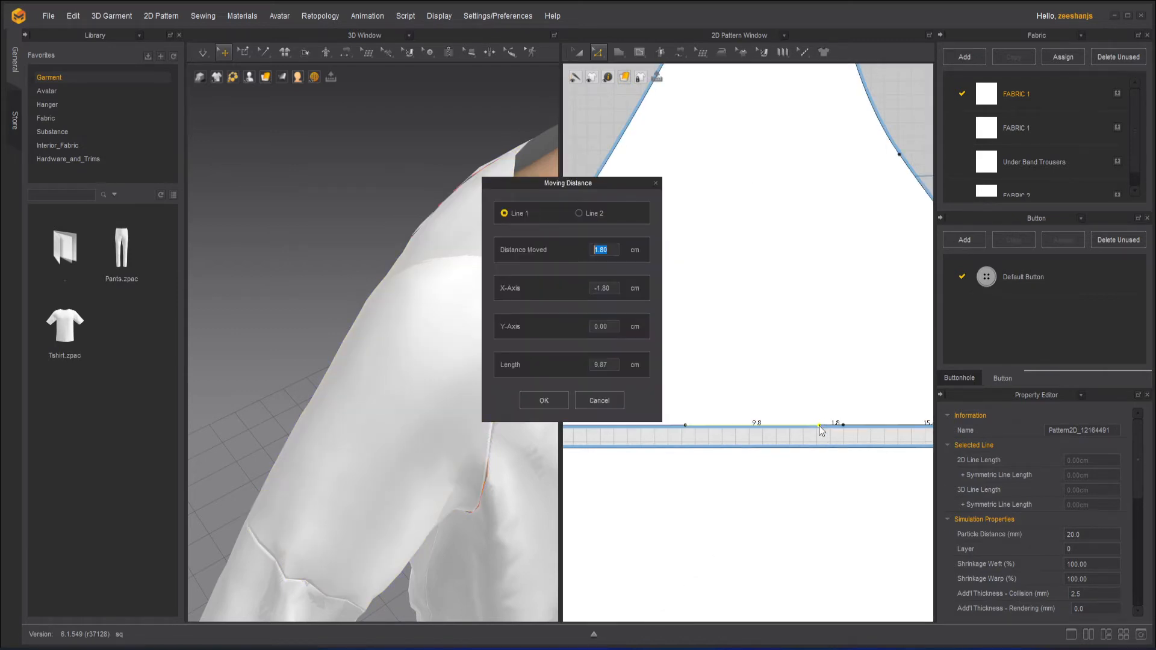
text(2)
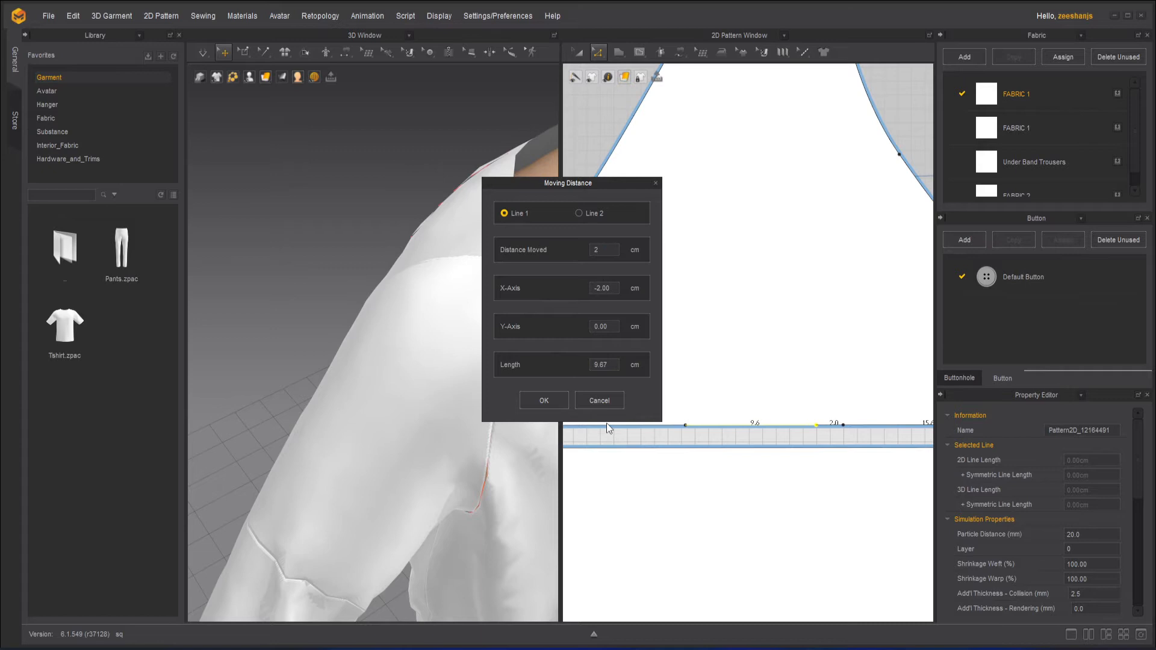
click(542, 401)
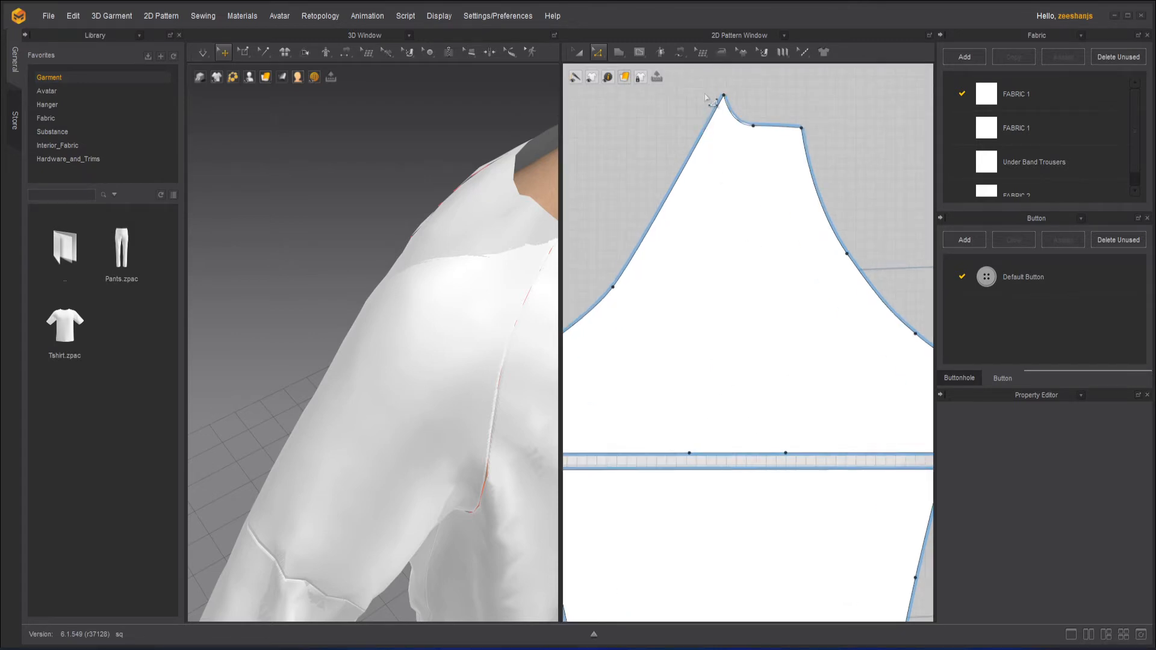
Draw internal stripe lines from the marked seam points up to the sleeve cap
click(640, 52)
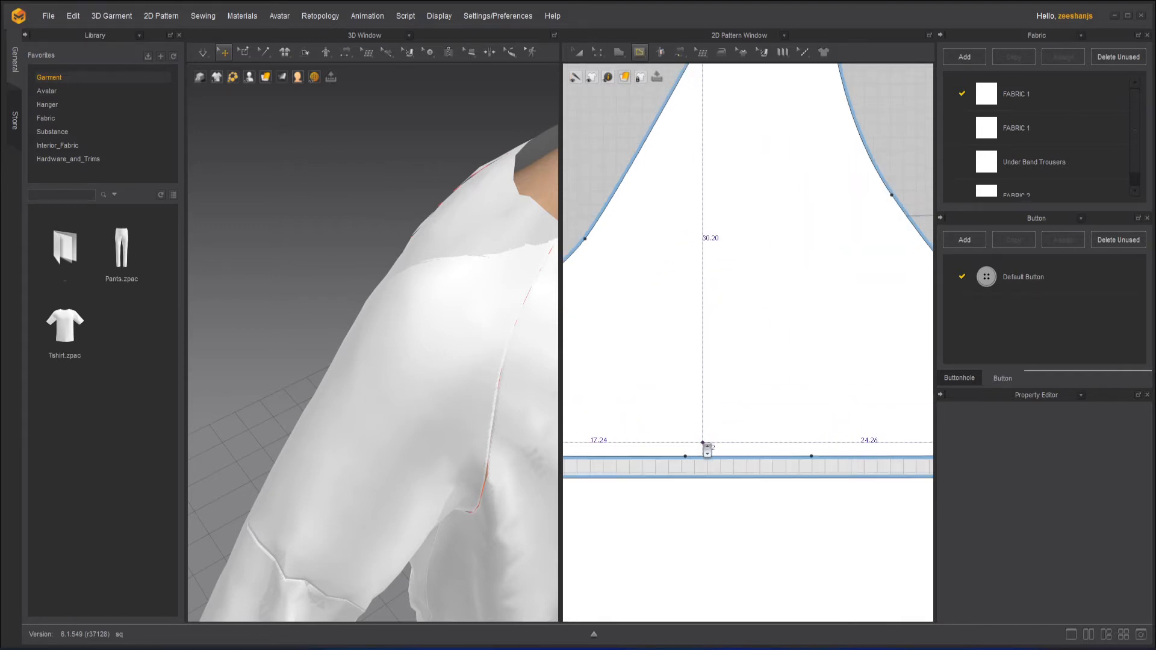
drag(706, 447, 699, 525)
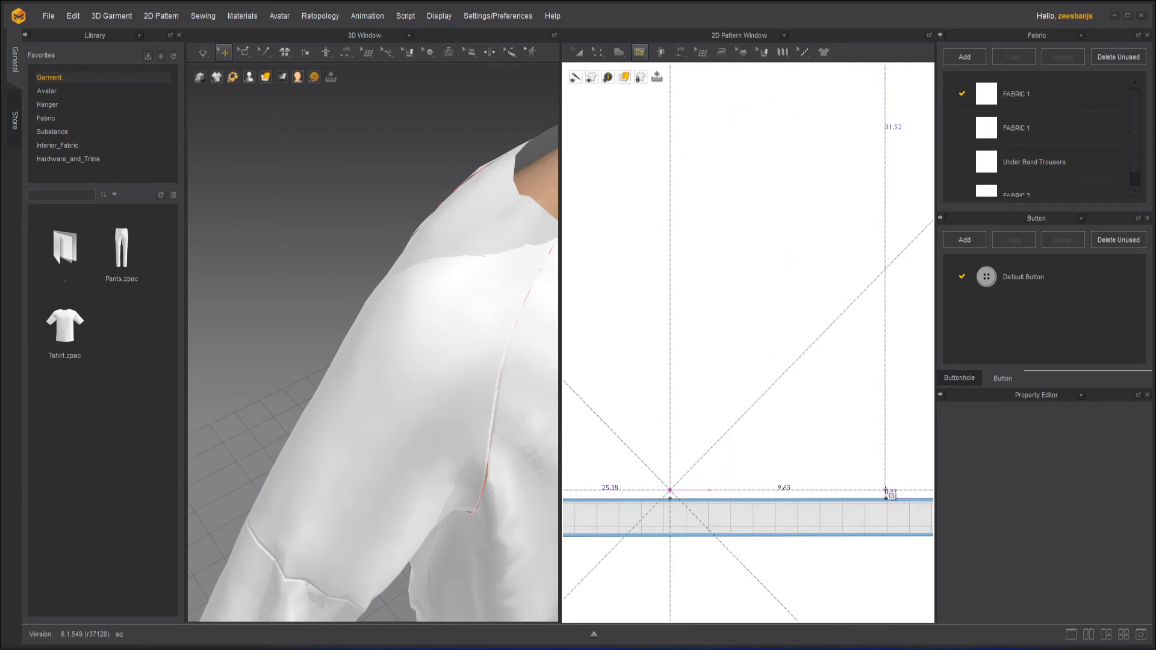
drag(887, 494, 886, 321)
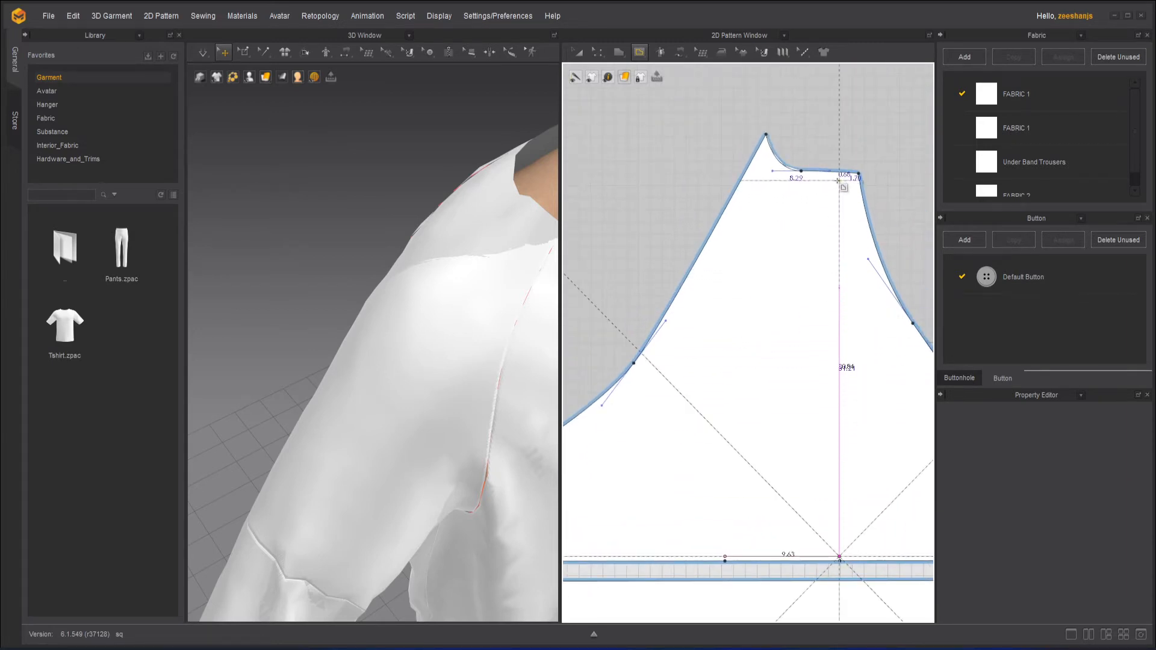
drag(837, 181, 818, 178)
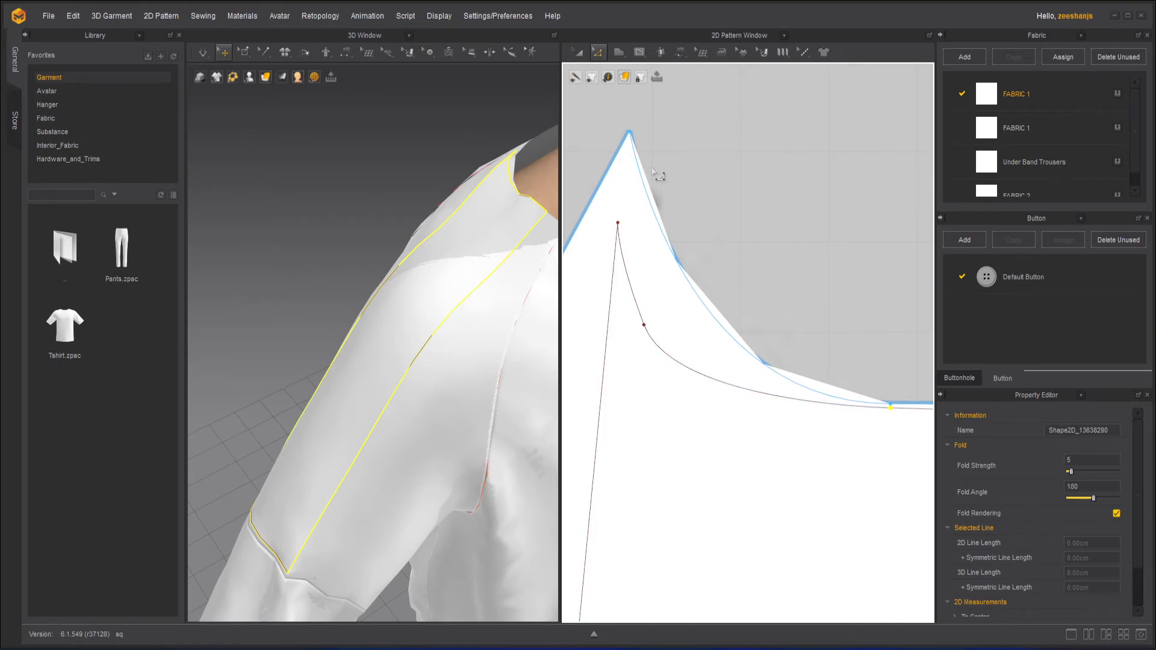
mouse_move(785, 367)
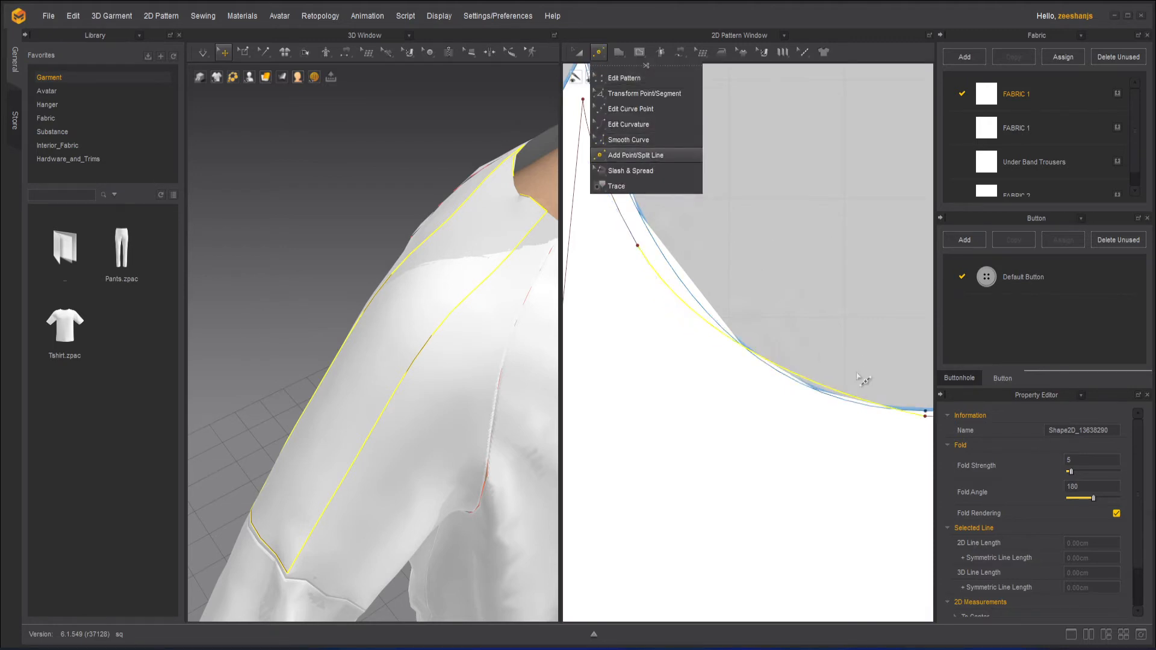
Switch to Add Point/Split Line to finish the stripe outline on the sleeve
click(634, 154)
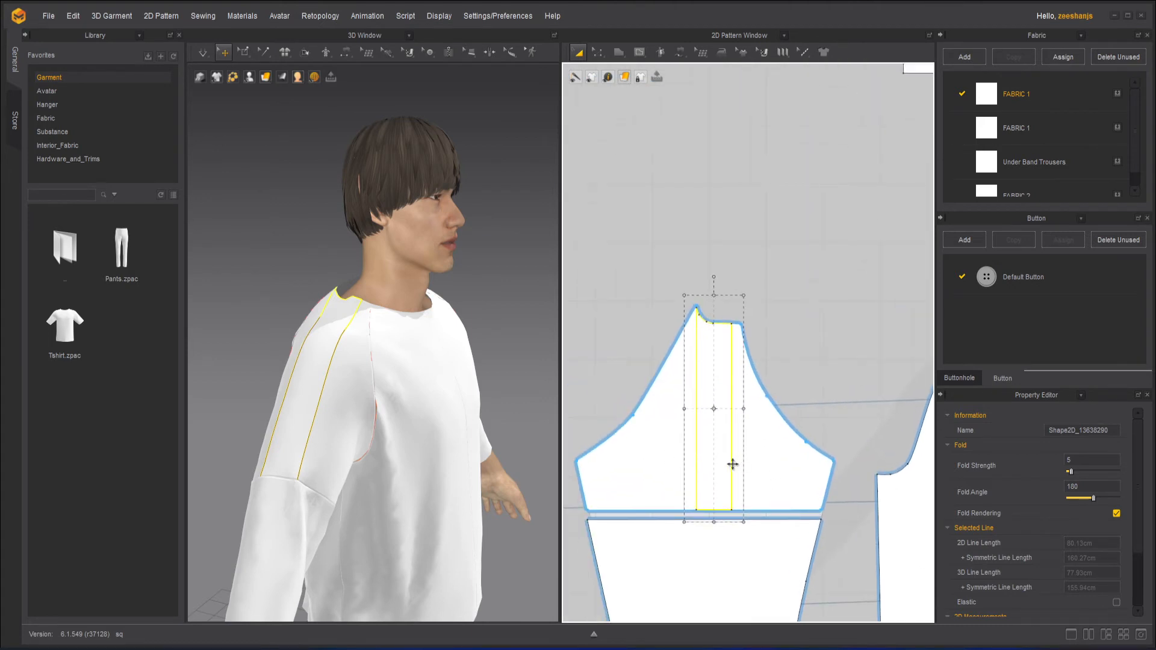
Clone the sleeve's stripe outline as a separate pattern piece
right_click(732, 464)
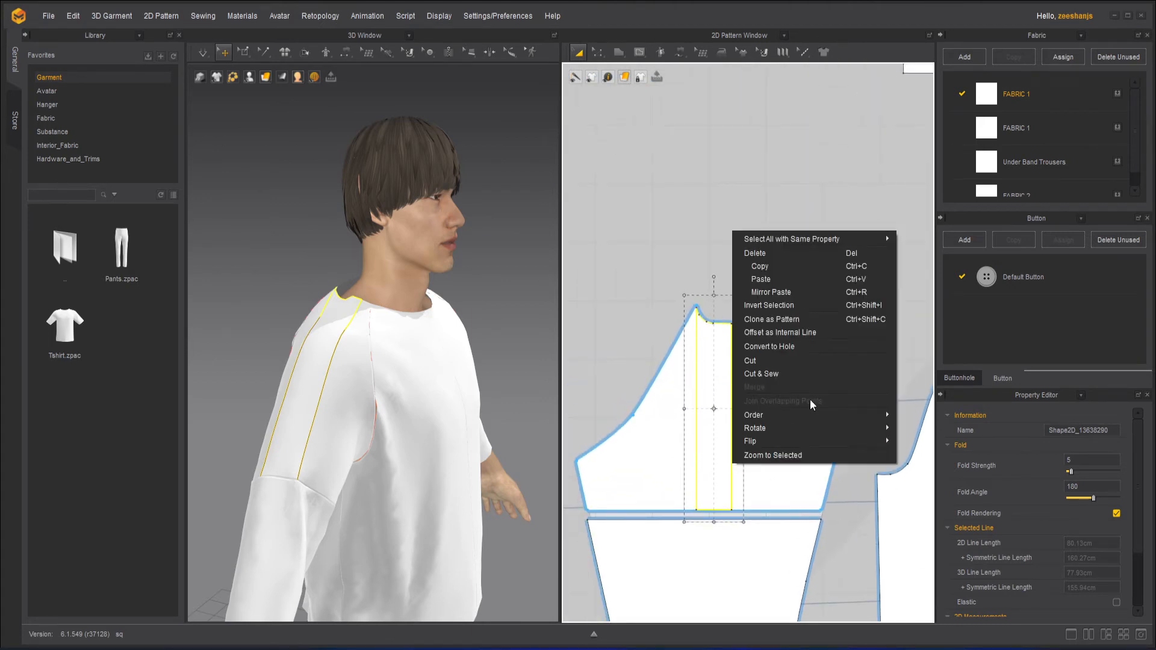
mouse_move(771, 320)
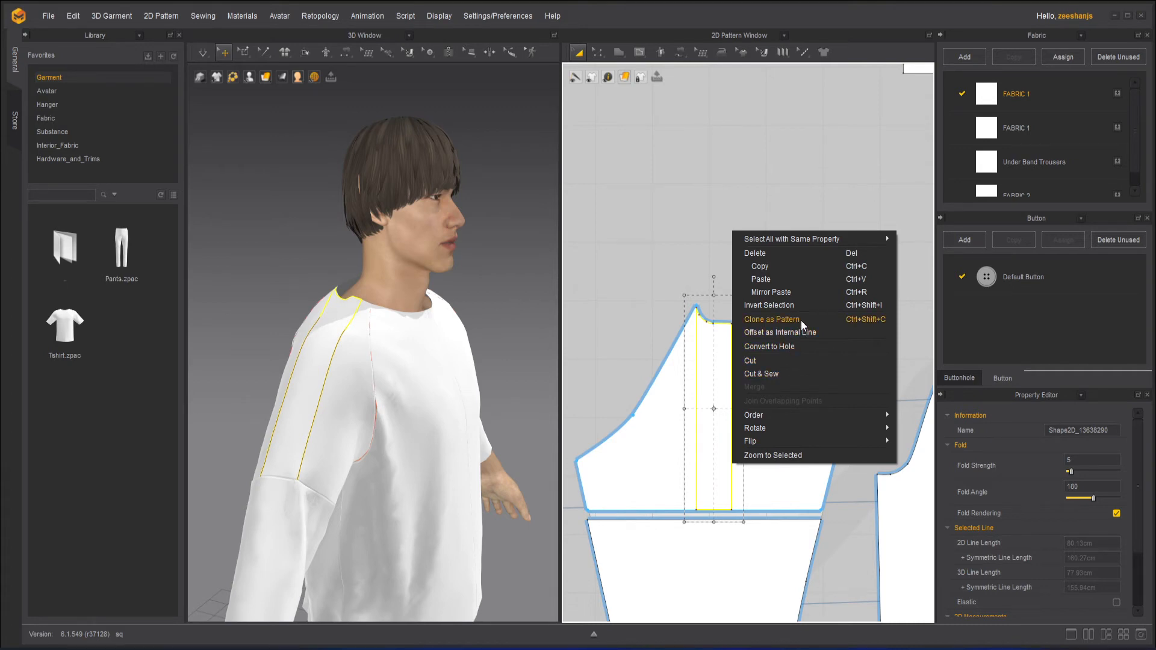
click(771, 319)
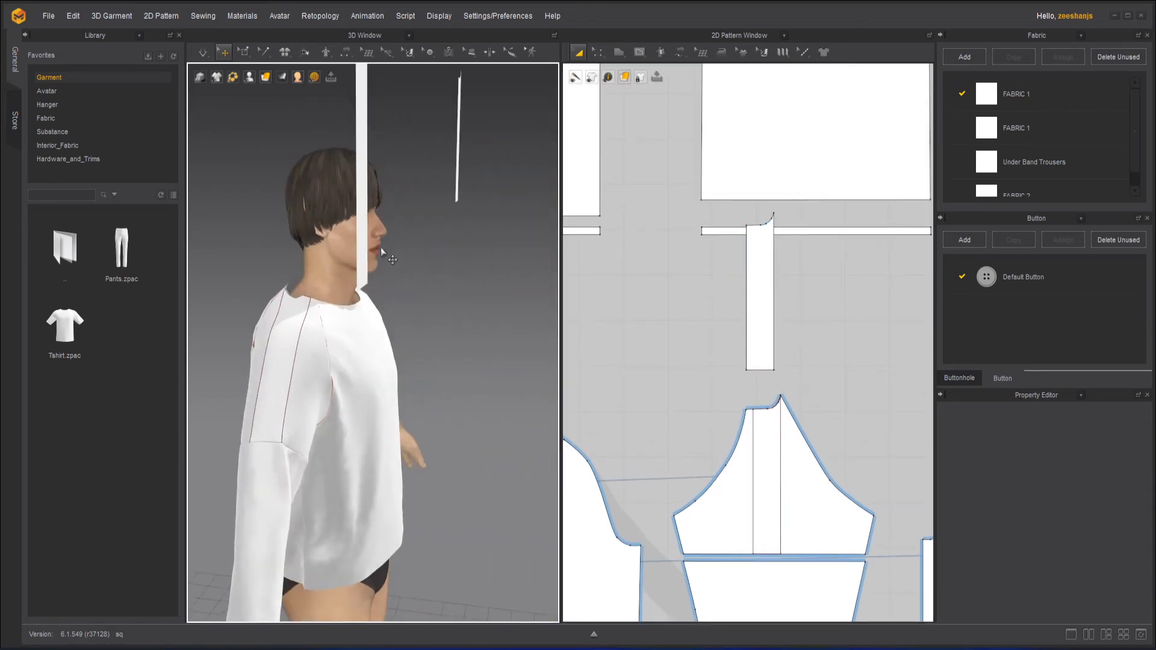
Show arrangement points and place the strip at the shoulder point
click(361, 221)
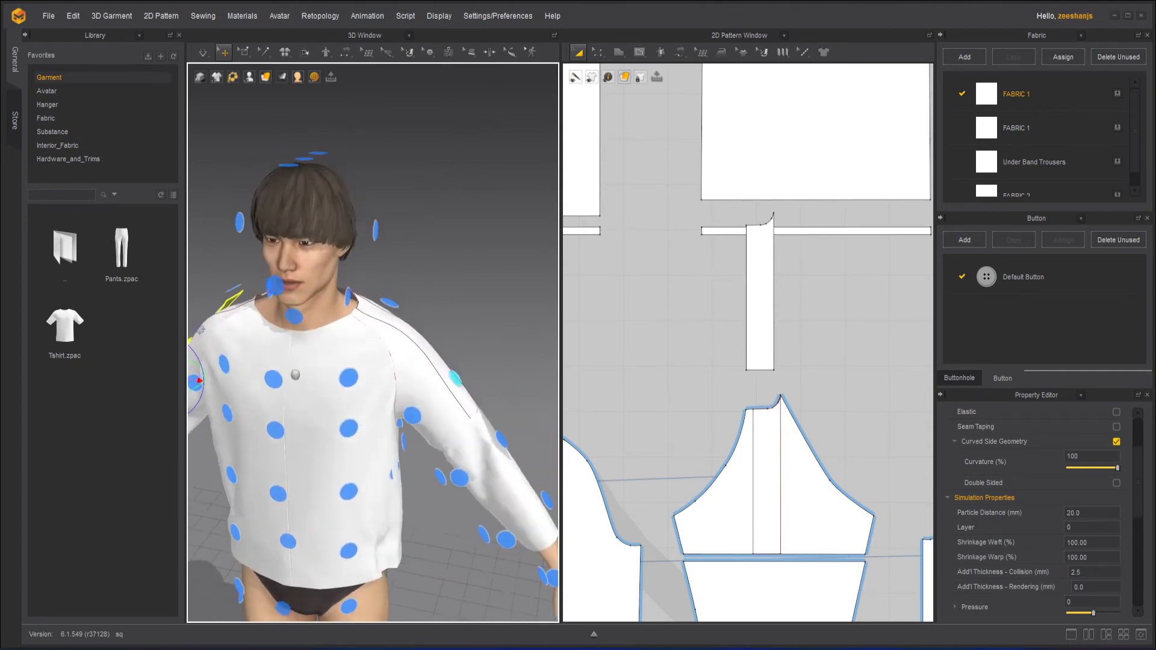
click(759, 287)
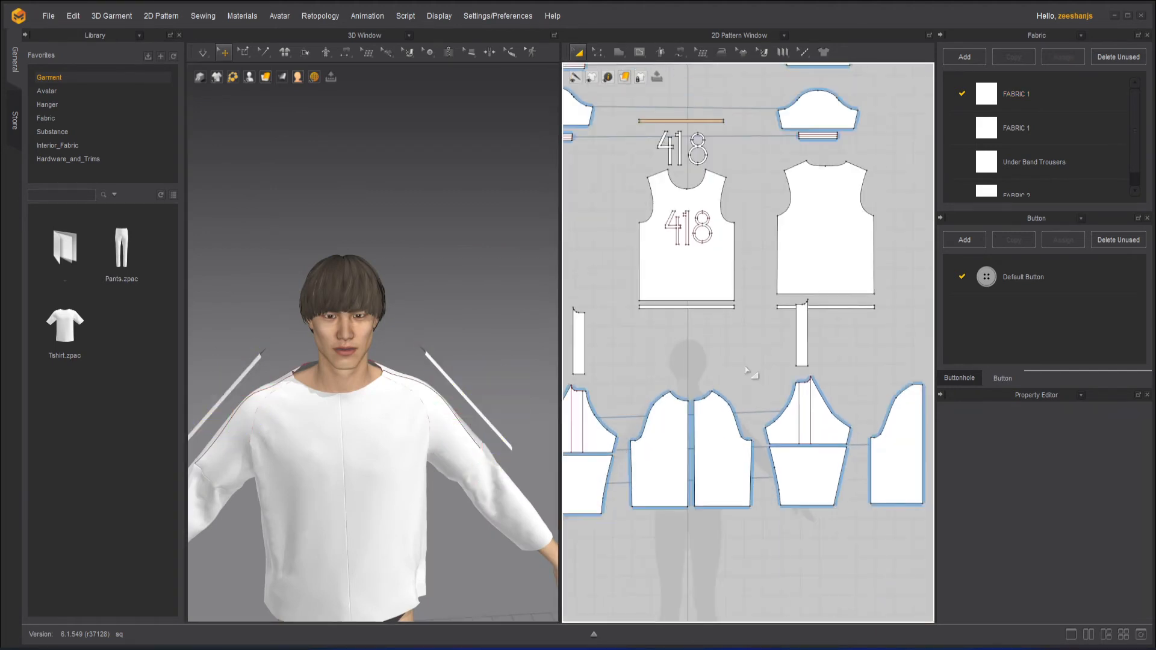
Make the stripe strip a linked symmetric pattern with sewing
click(614, 332)
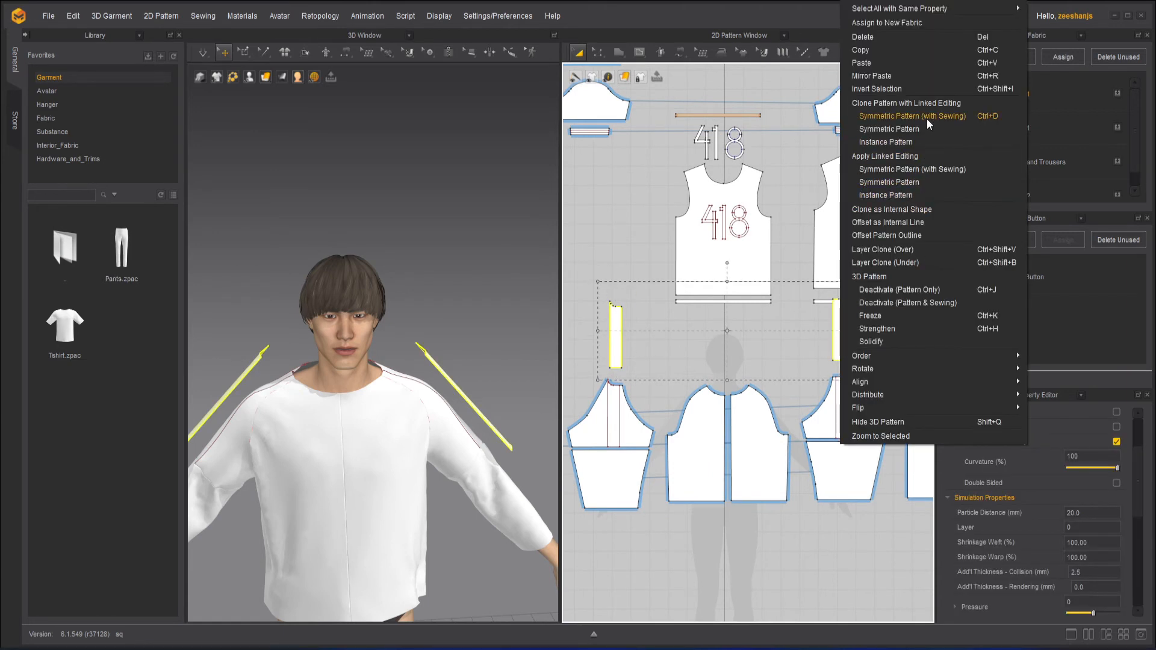
click(912, 116)
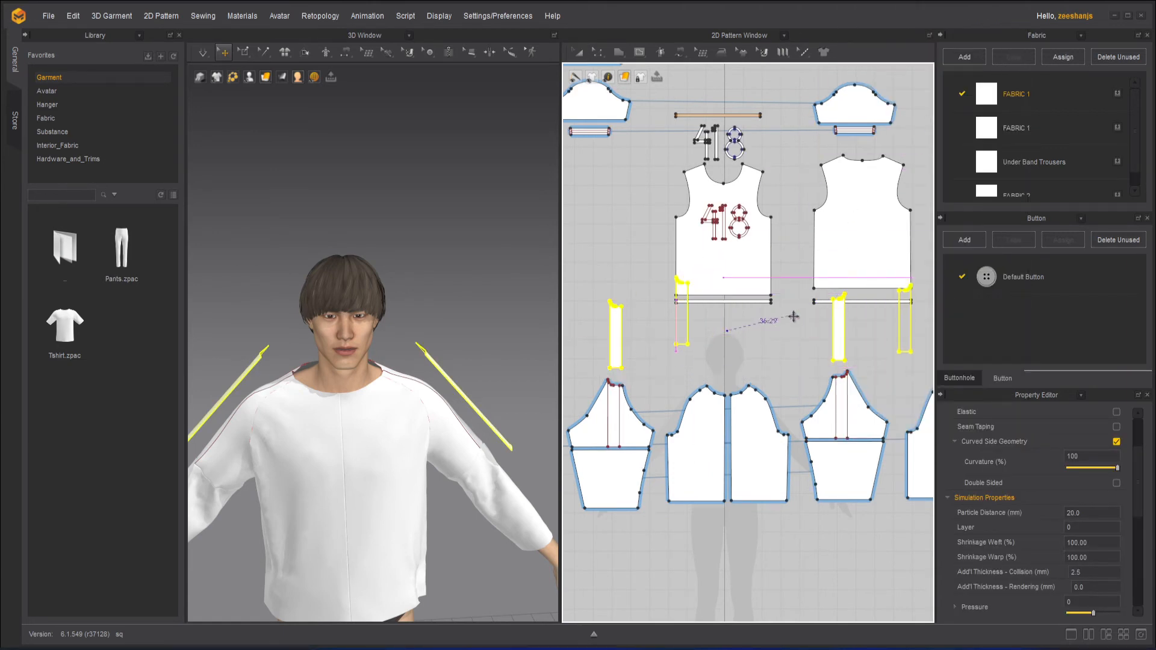
right_click(722, 309)
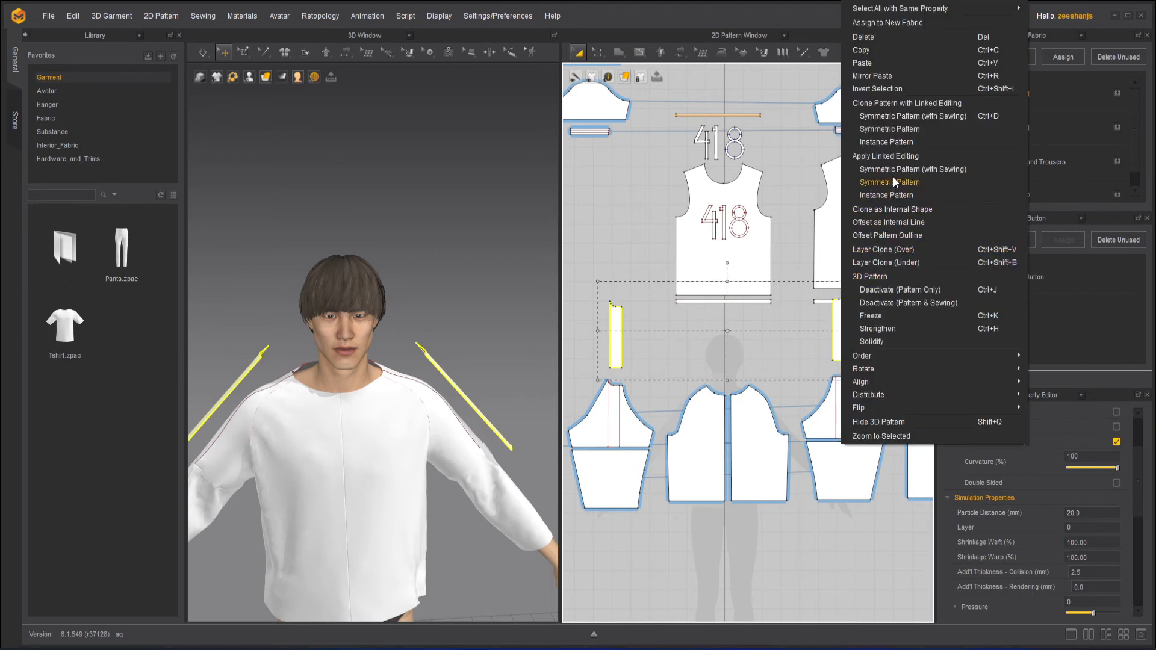
mouse_move(912, 169)
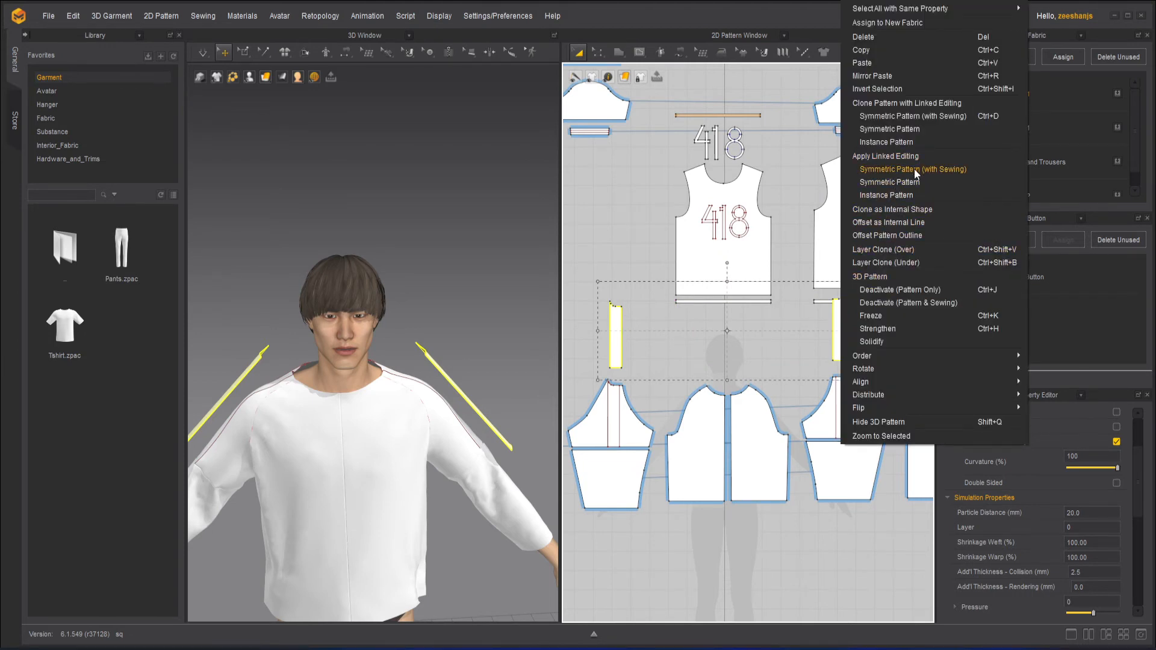
click(912, 169)
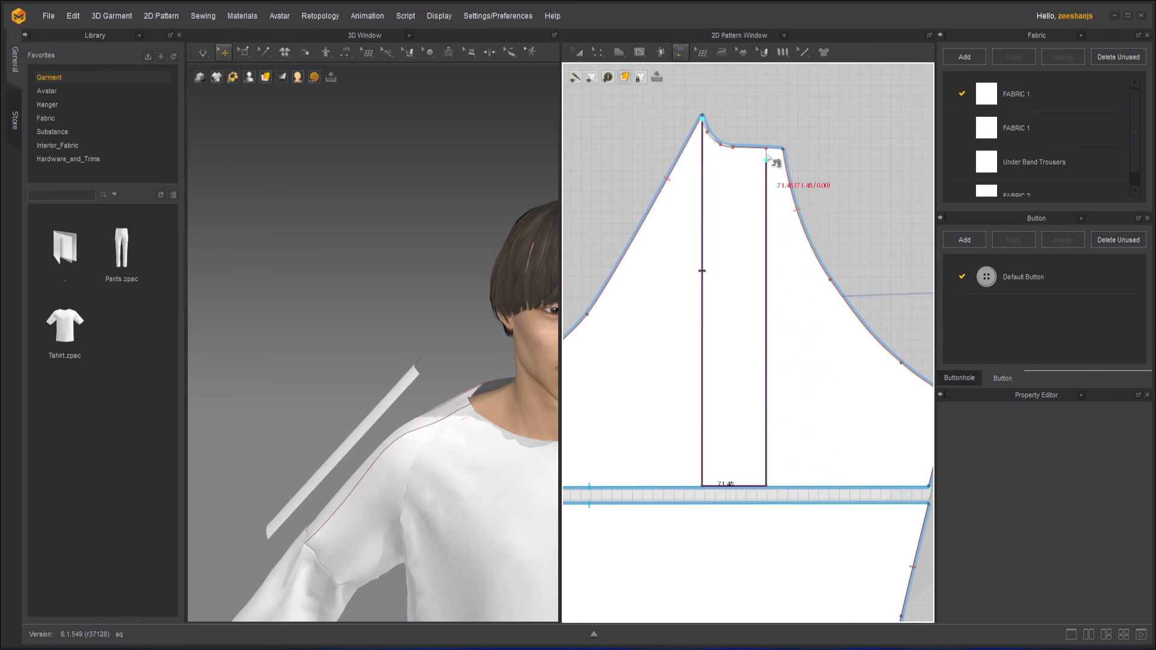
Sew the strip's long edge to the sleeve's marked stripe line and simulate
drag(764, 158, 703, 118)
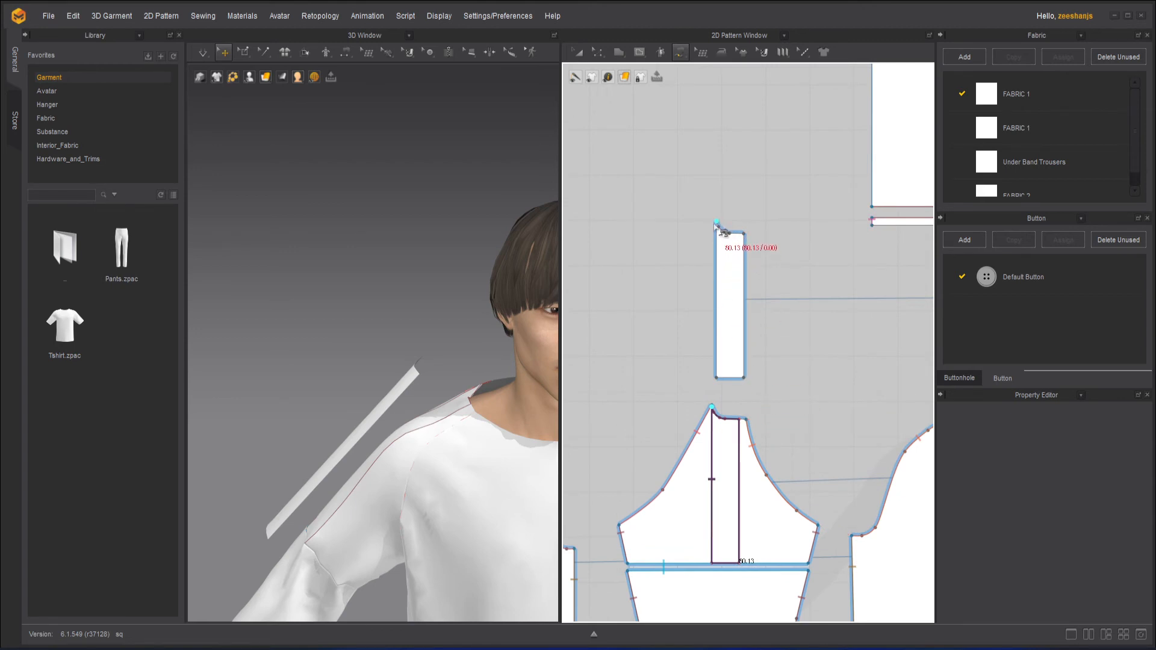
drag(717, 223, 746, 236)
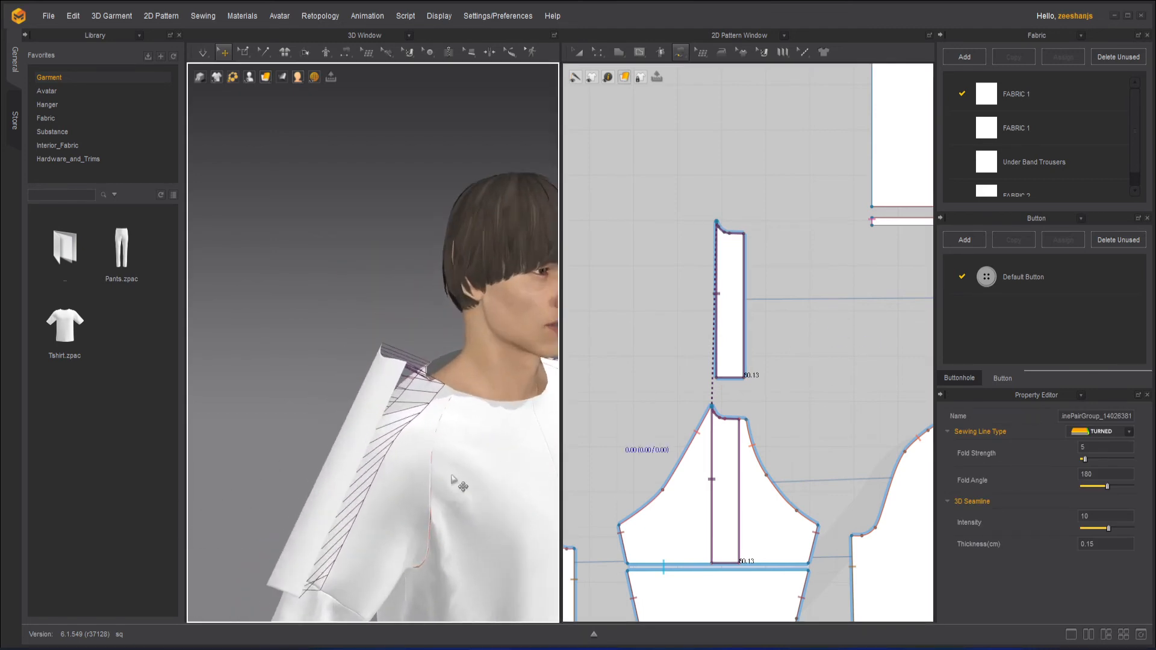
click(203, 52)
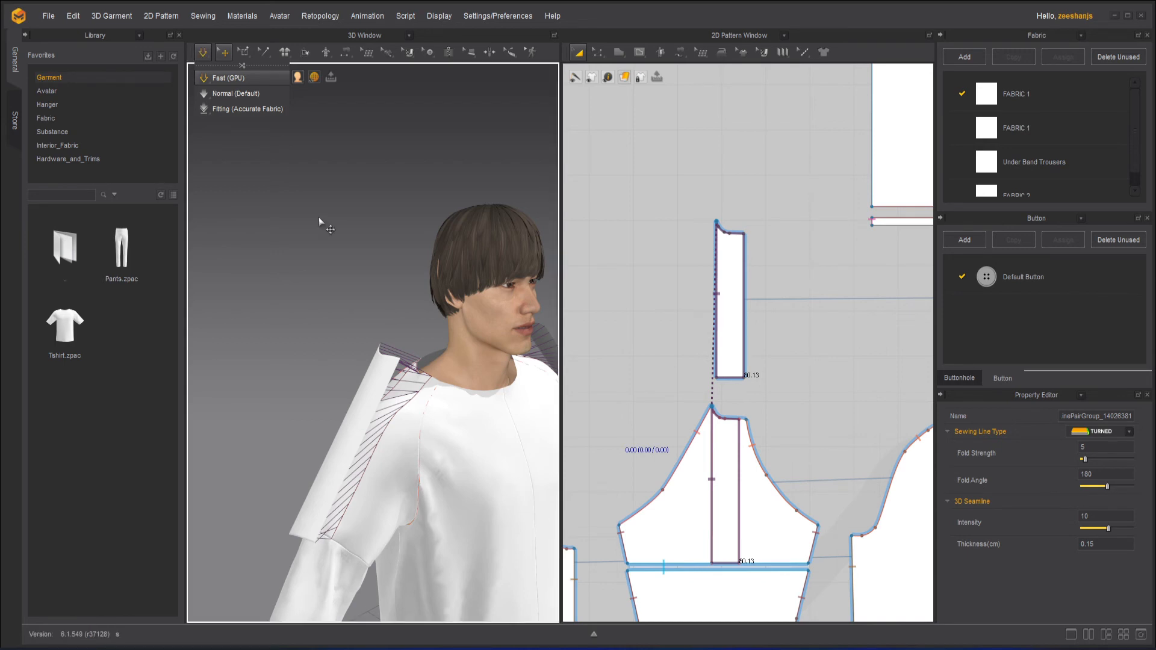
mouse_move(372, 298)
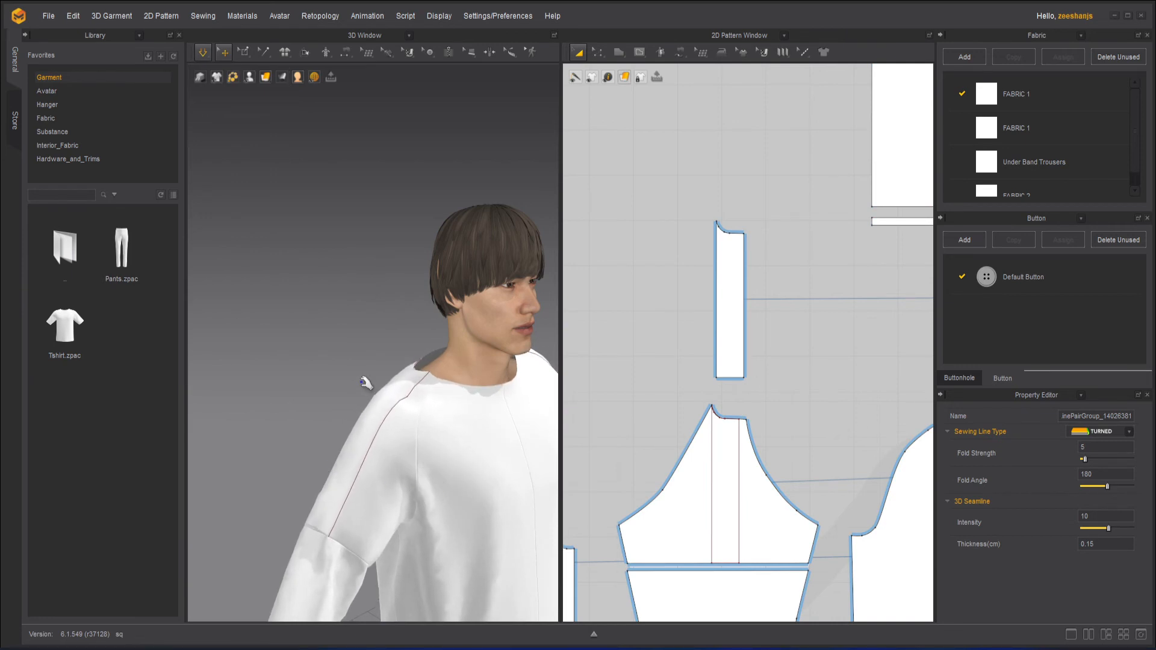
mouse_move(390, 372)
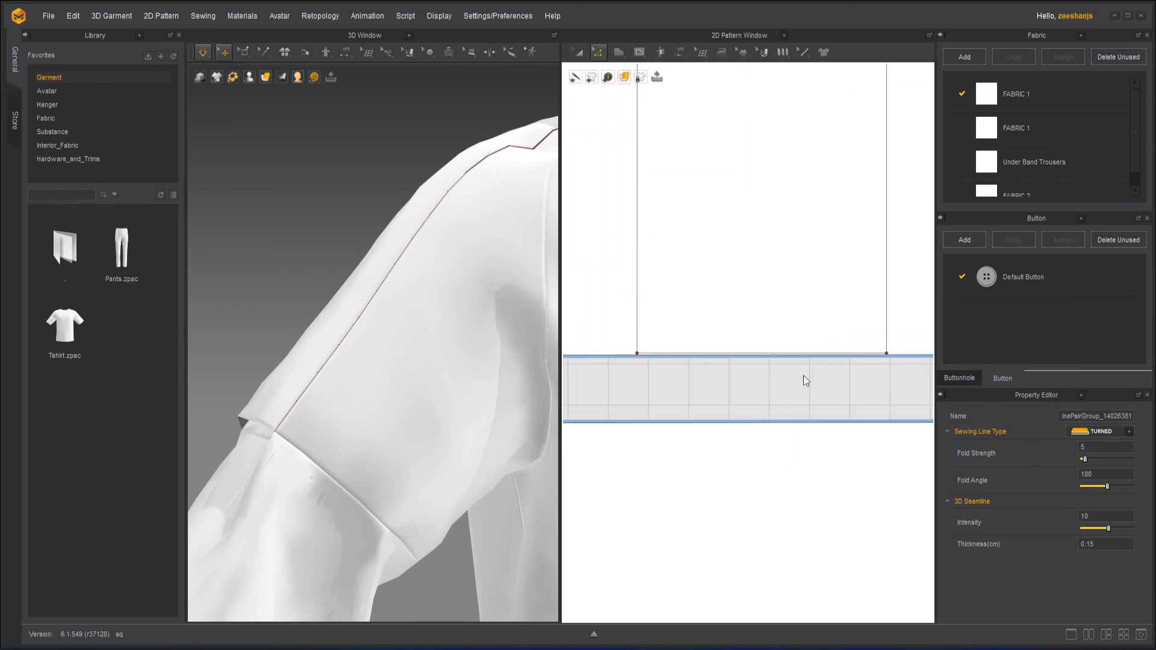
mouse_move(745, 360)
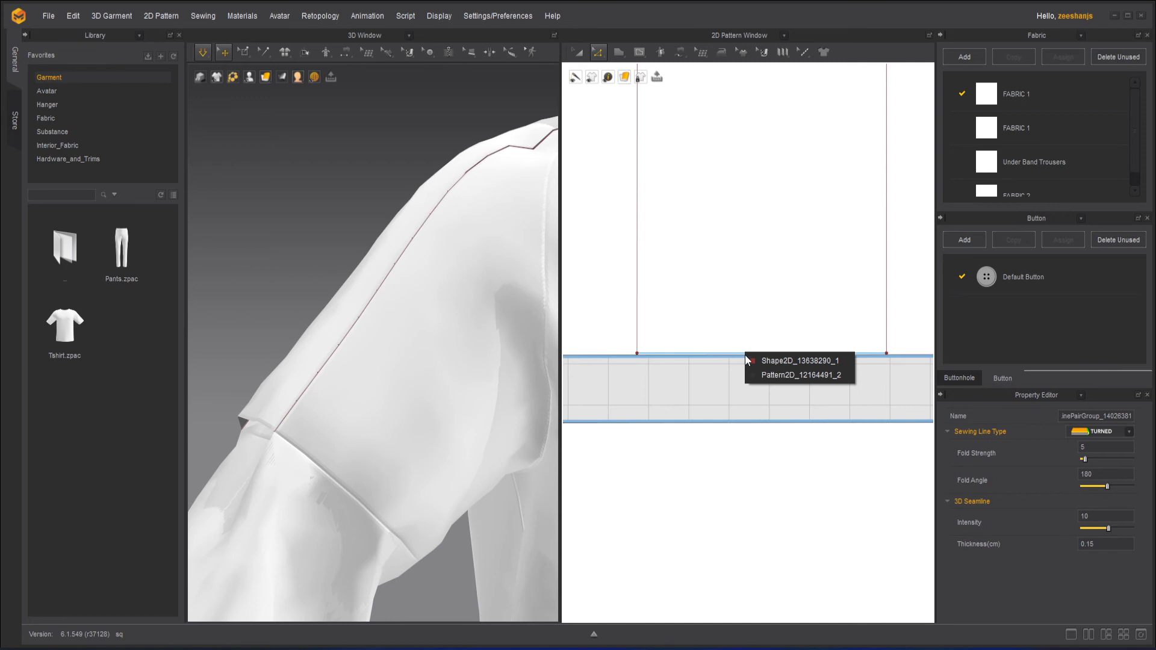
mouse_move(703, 381)
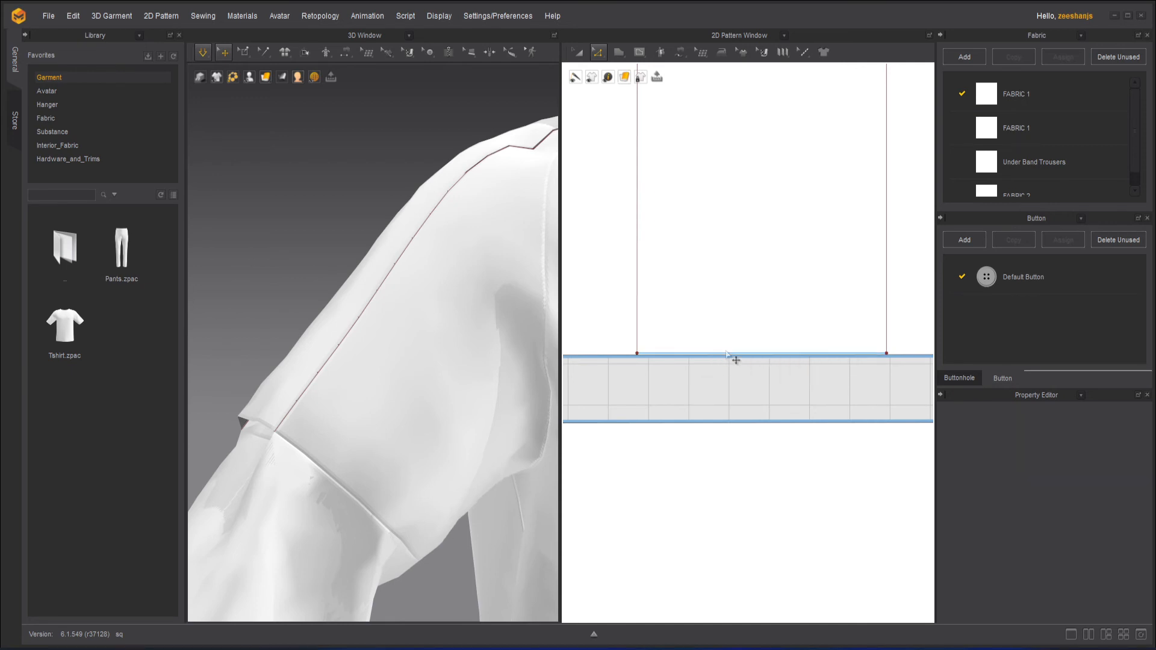
Segment-sew the stripe's 6.20 cm bottom edge to the cuff band and run the simulation
click(730, 354)
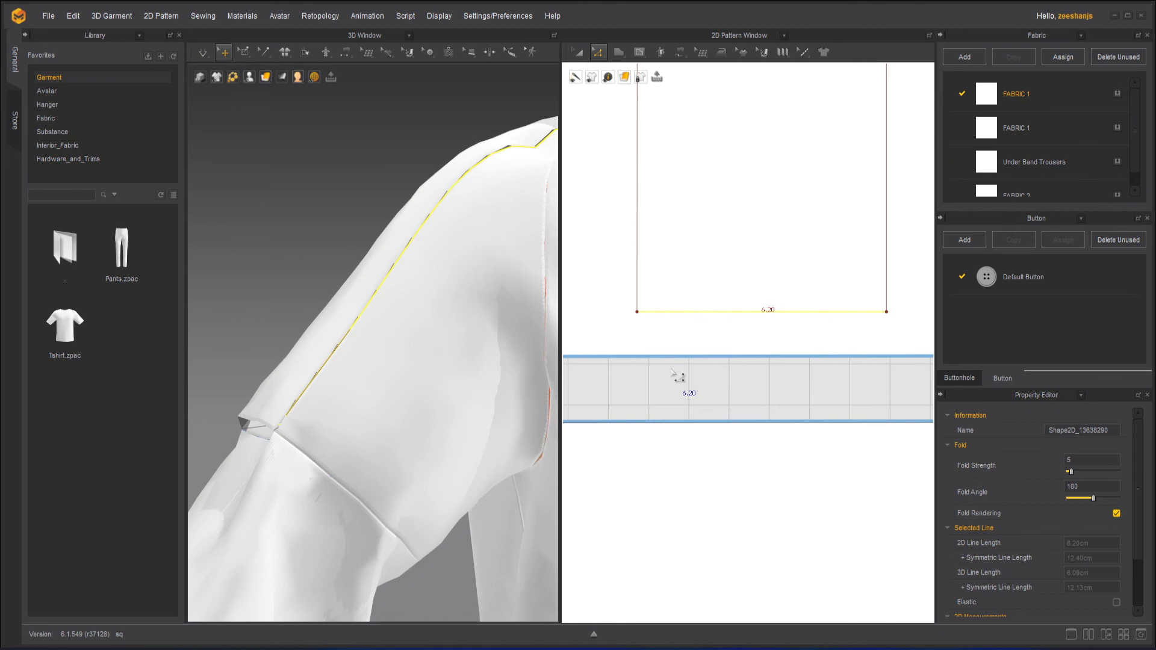
mouse_move(719, 317)
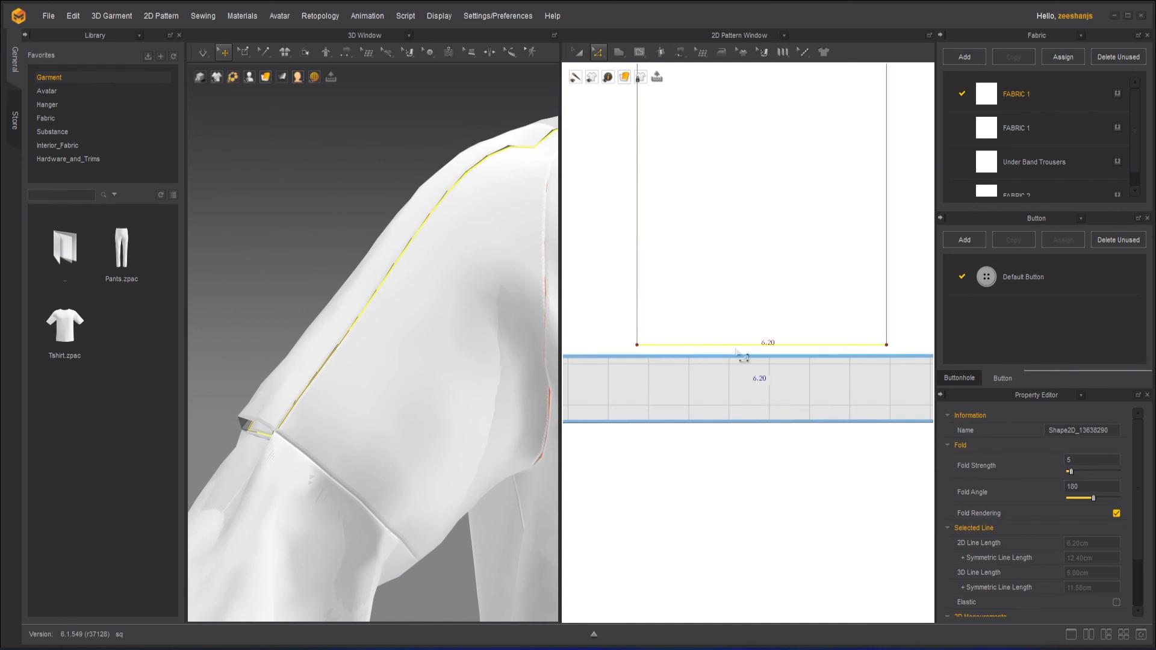
click(204, 52)
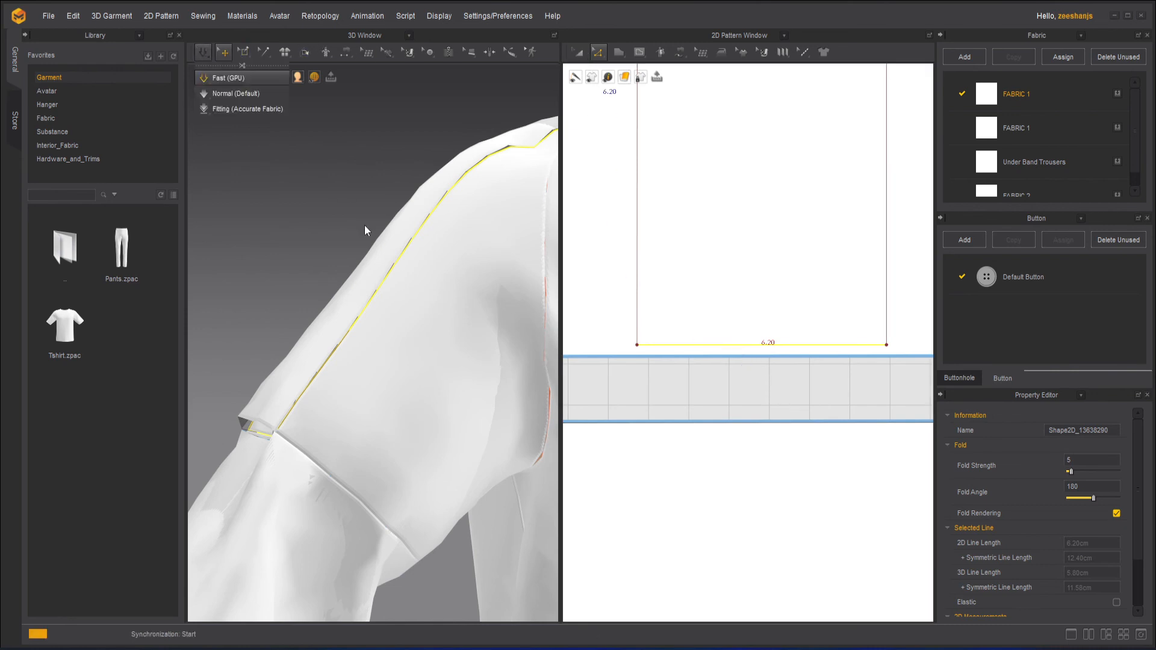
mouse_move(322, 204)
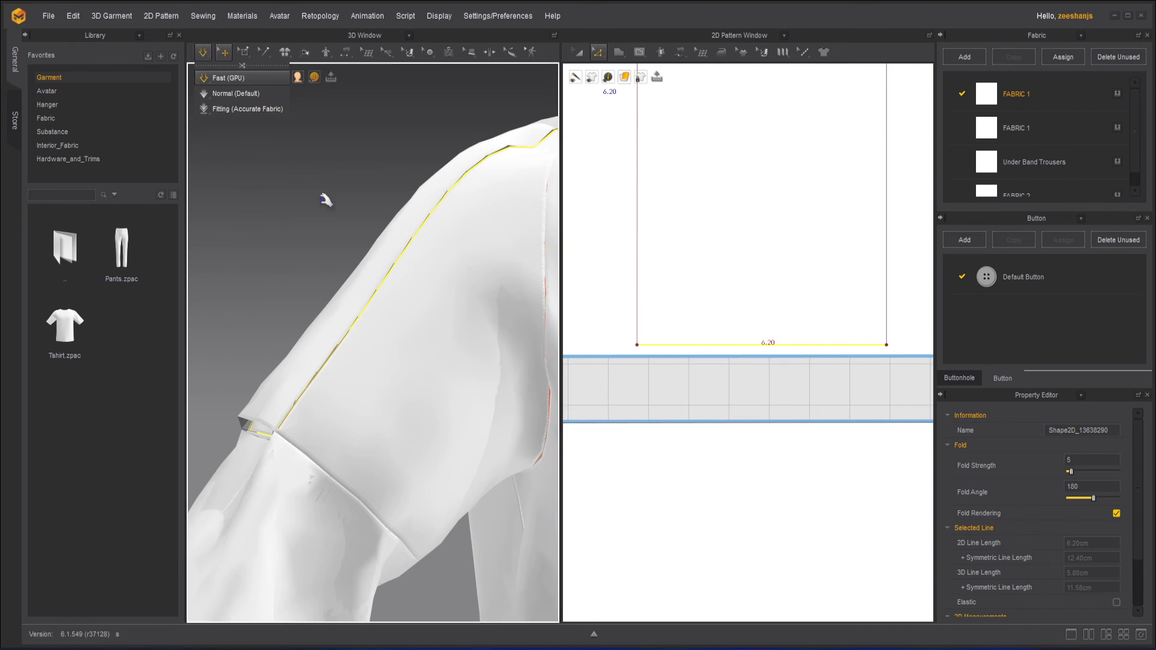
mouse_move(329, 205)
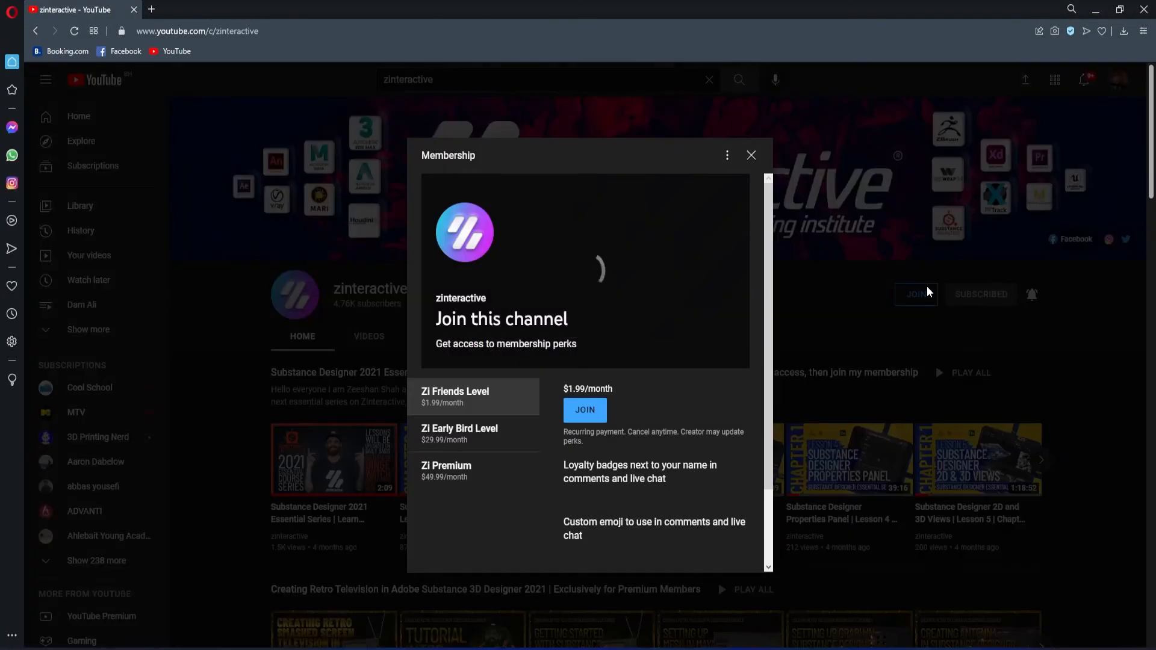
Open the channel's Membership dialog with the Join button
click(459, 434)
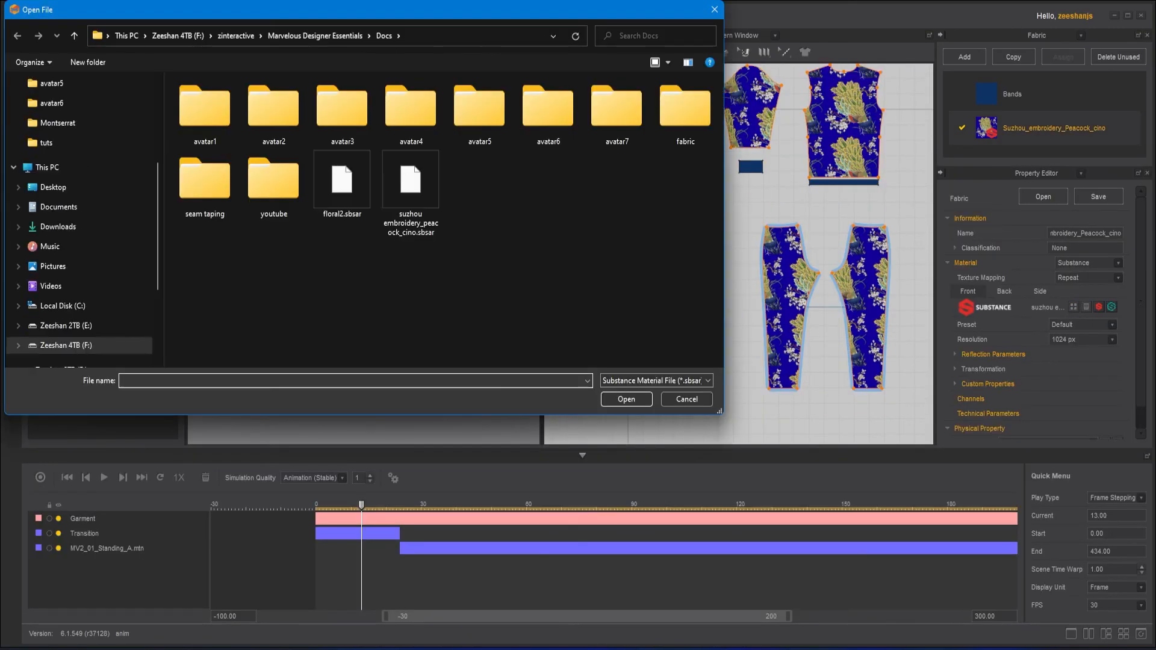
Cancel the Open File dialog without loading a material file
click(685, 399)
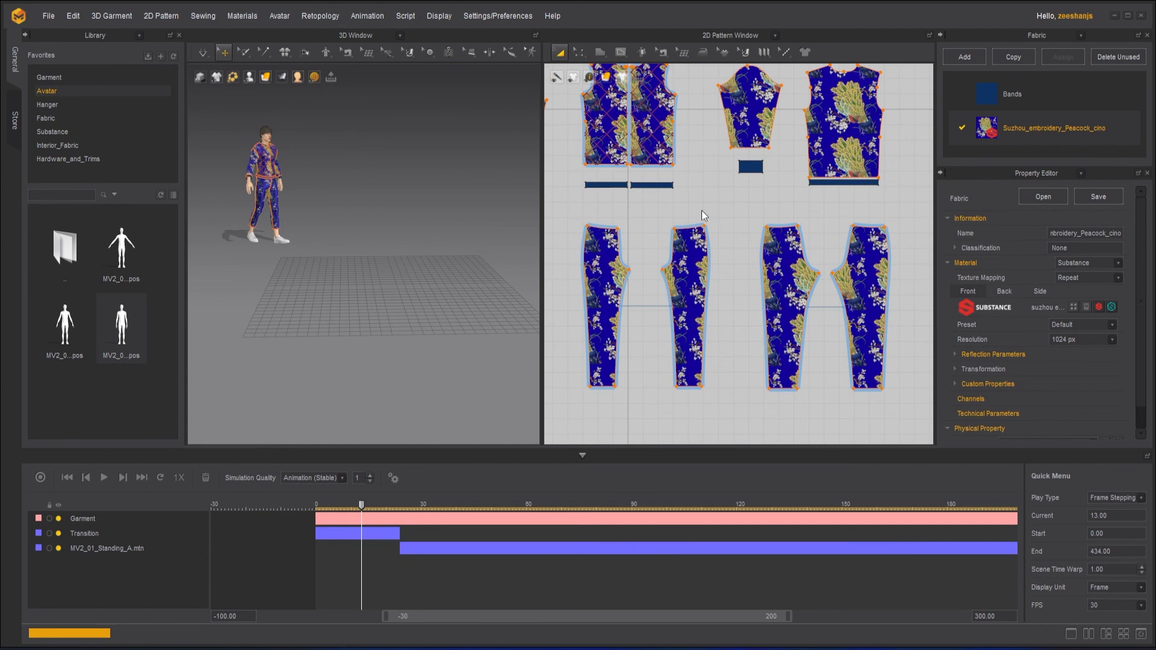